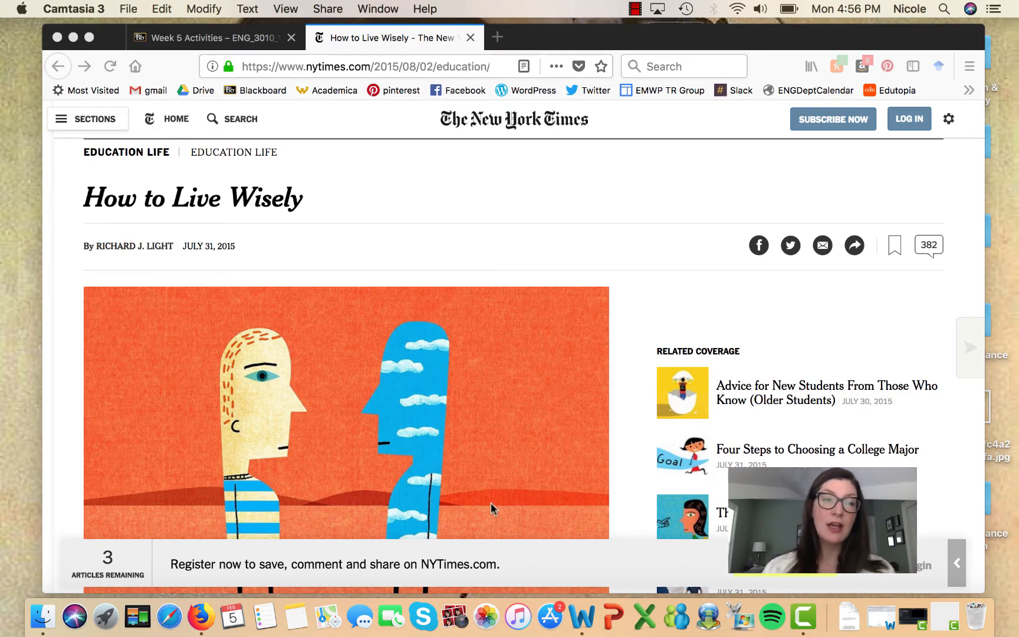
pyautogui.moveTo(257, 225)
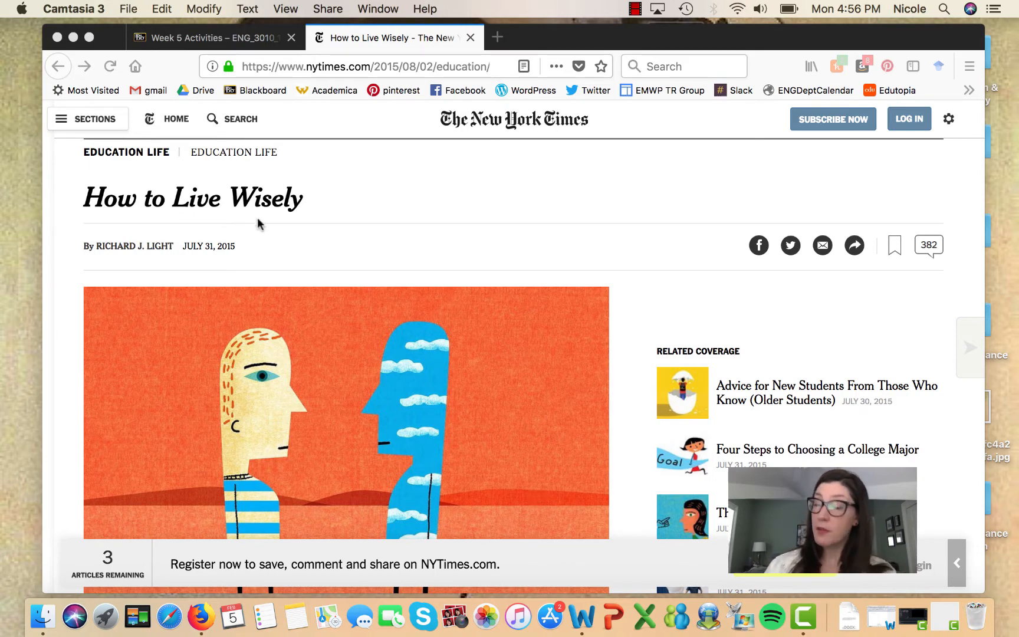
pyautogui.moveTo(318, 227)
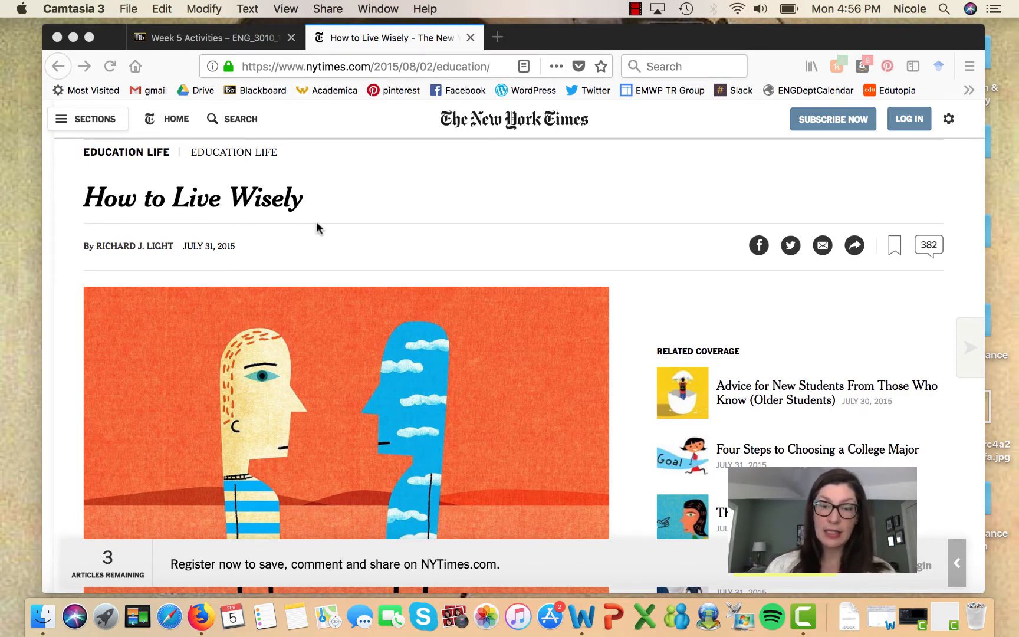
# Scroll down through the New York Times article while reading it.
pyautogui.scroll(-3)
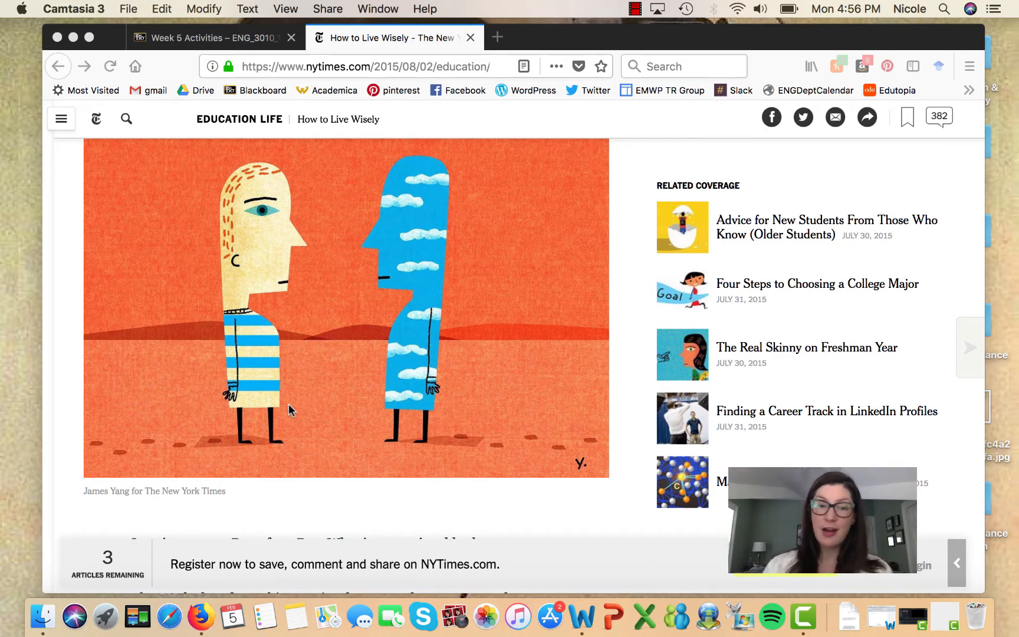
pyautogui.scroll(-3)
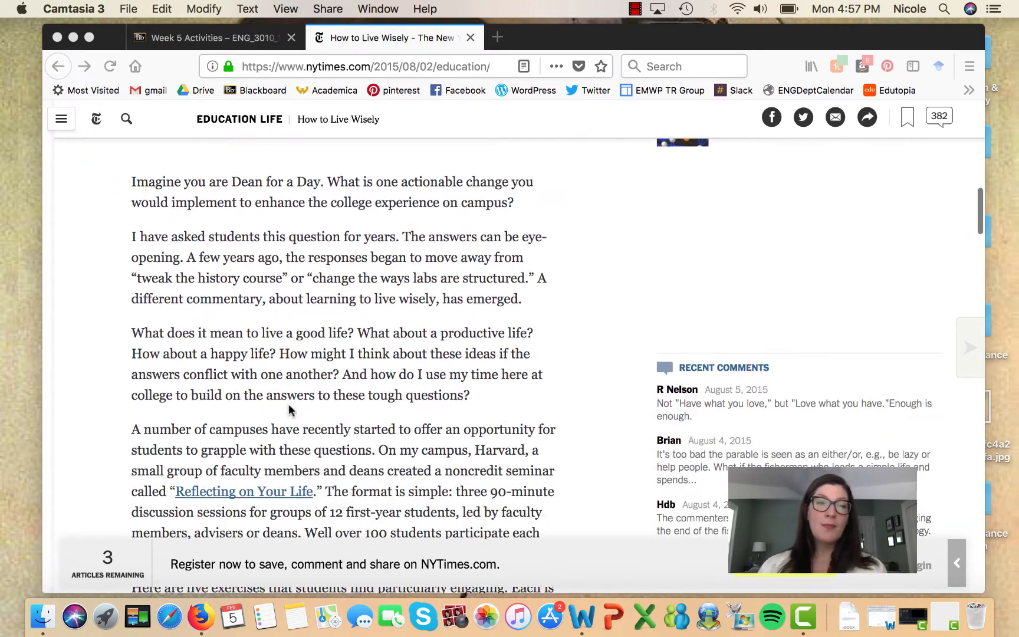
pyautogui.scroll(-3)
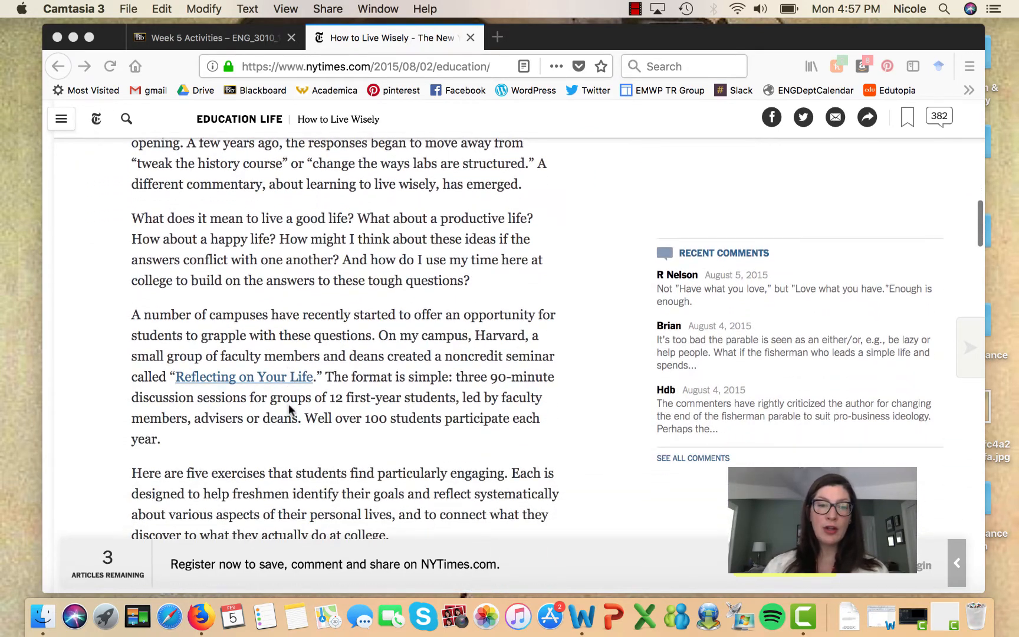
pyautogui.scroll(-3)
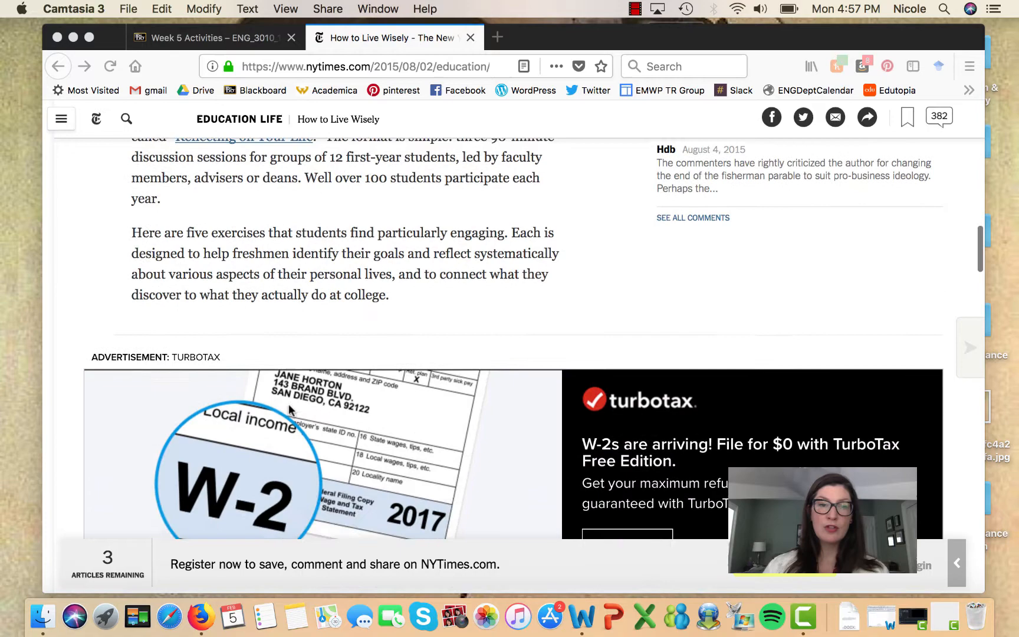
pyautogui.scroll(-3)
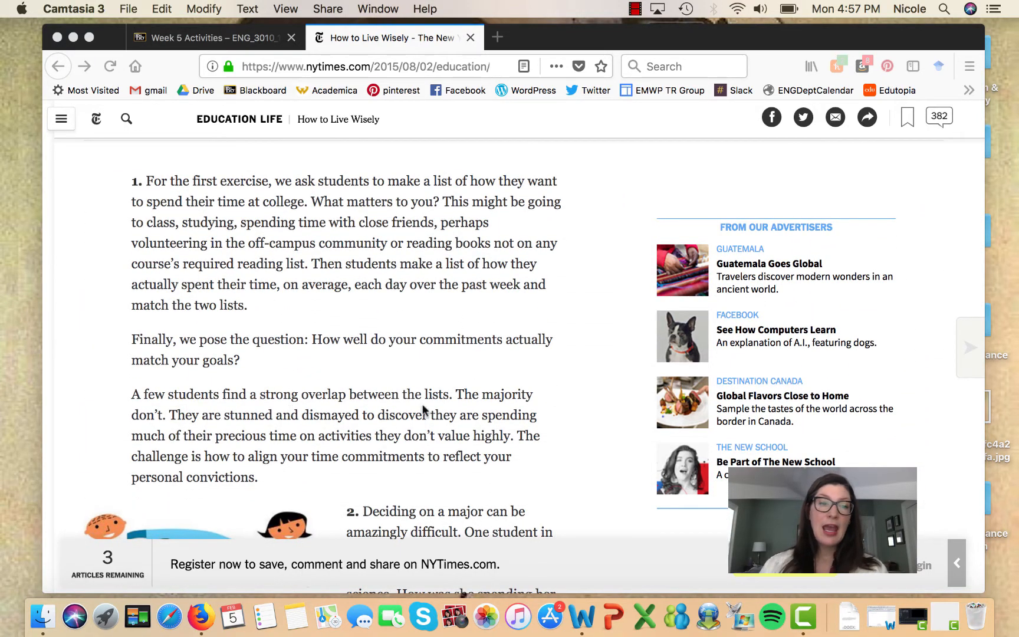
pyautogui.scroll(-3)
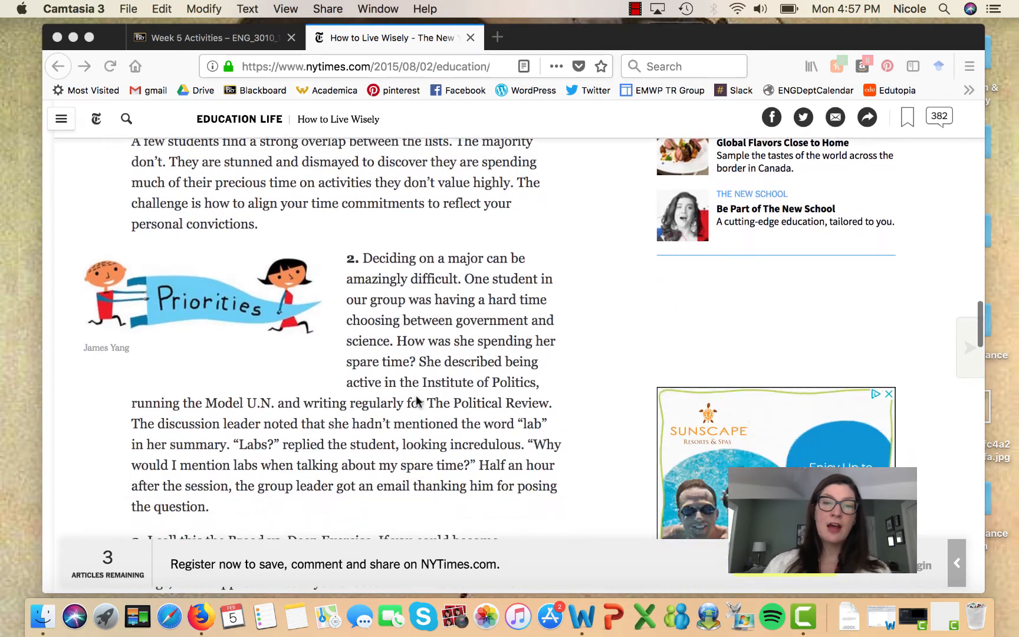
pyautogui.scroll(-3)
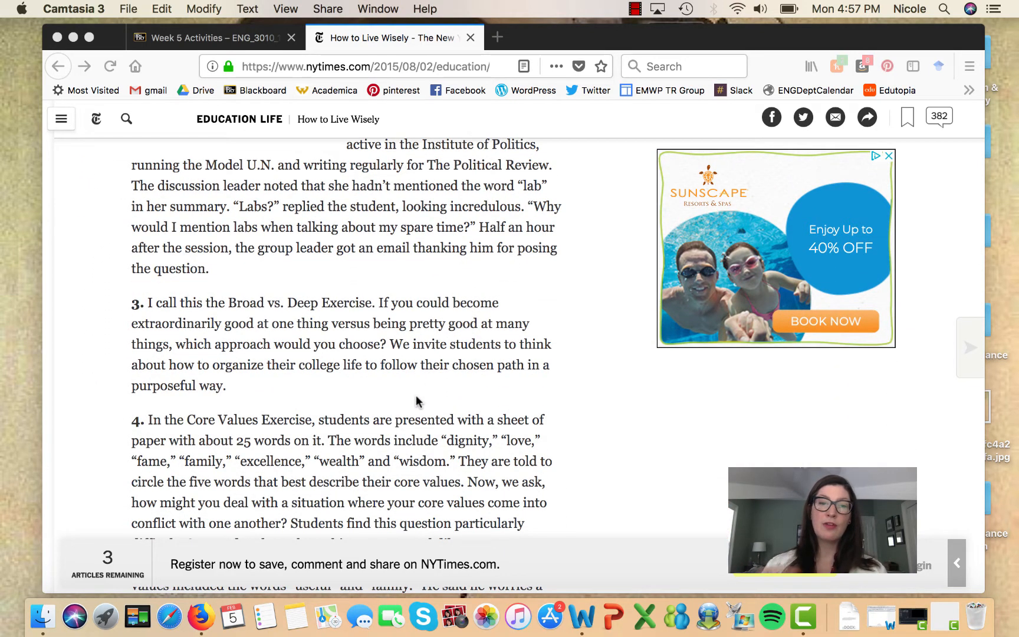
pyautogui.scroll(-3)
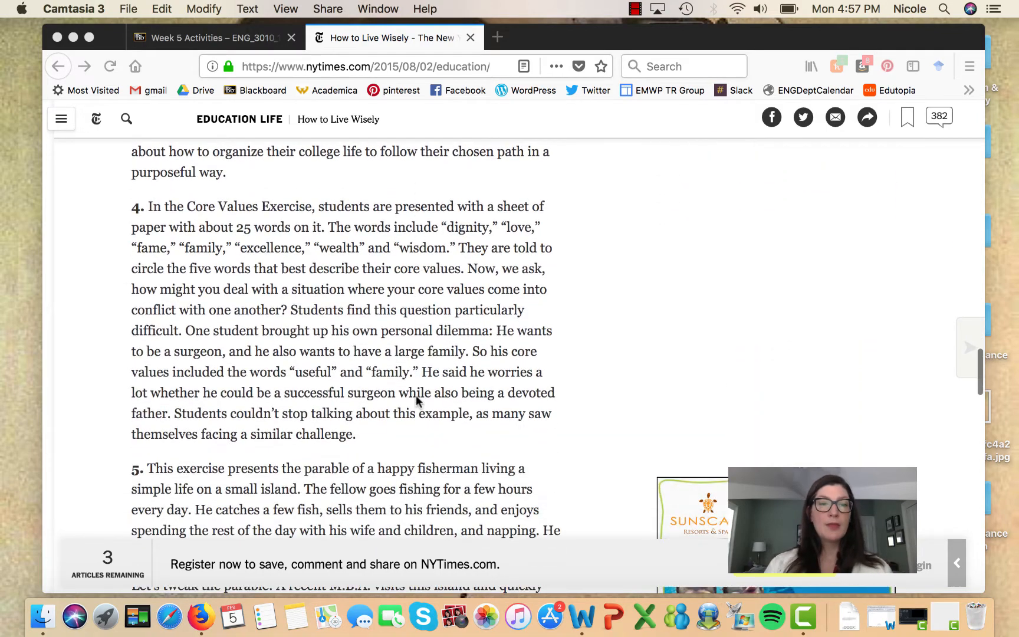
pyautogui.moveTo(519, 247)
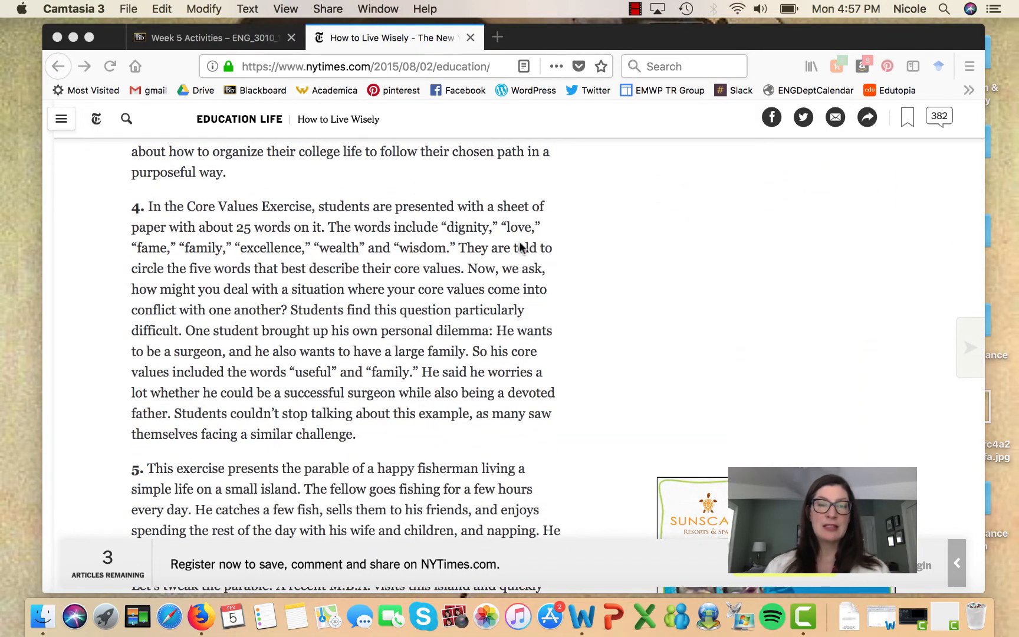
pyautogui.scroll(-3)
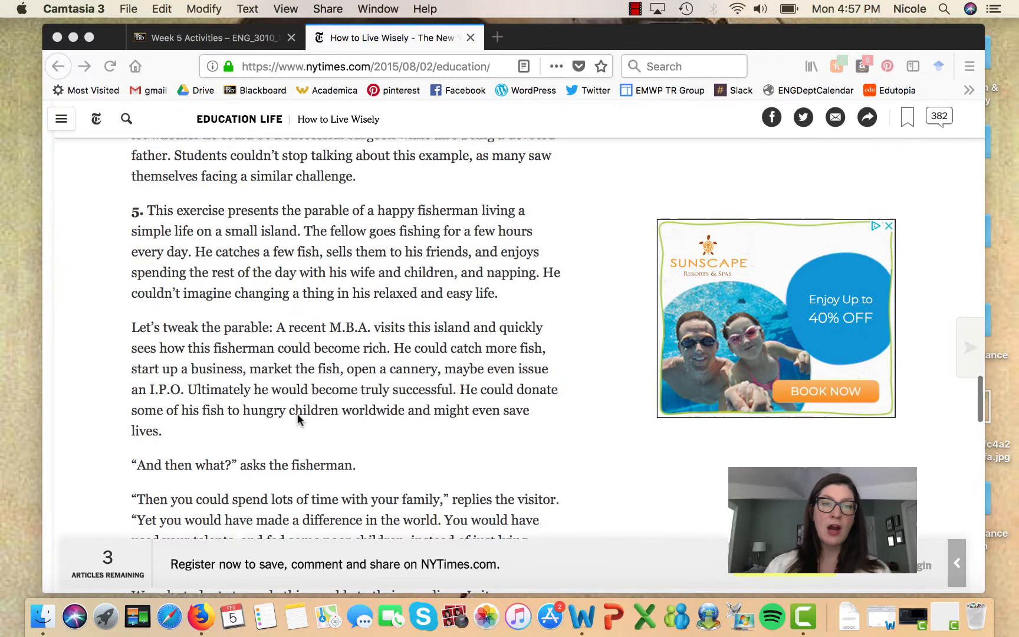
pyautogui.scroll(-3)
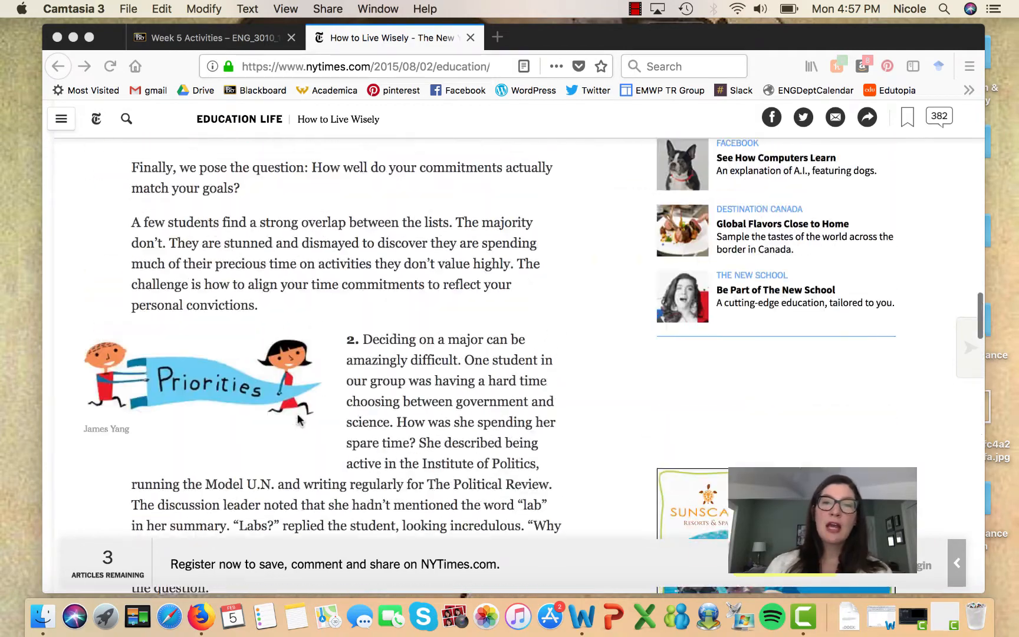
pyautogui.scroll(-3)
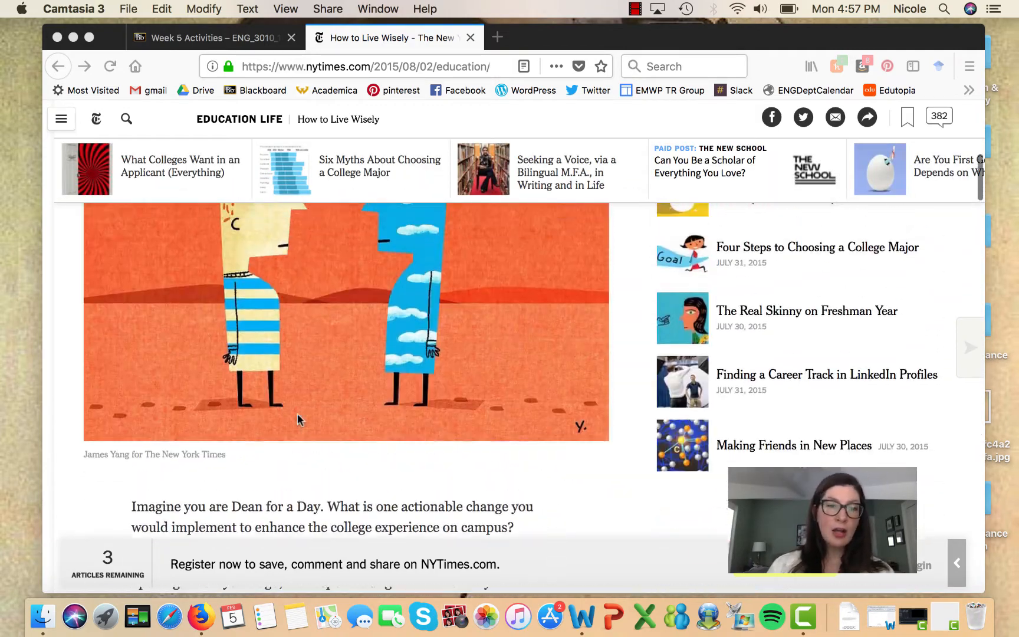
pyautogui.scroll(3)
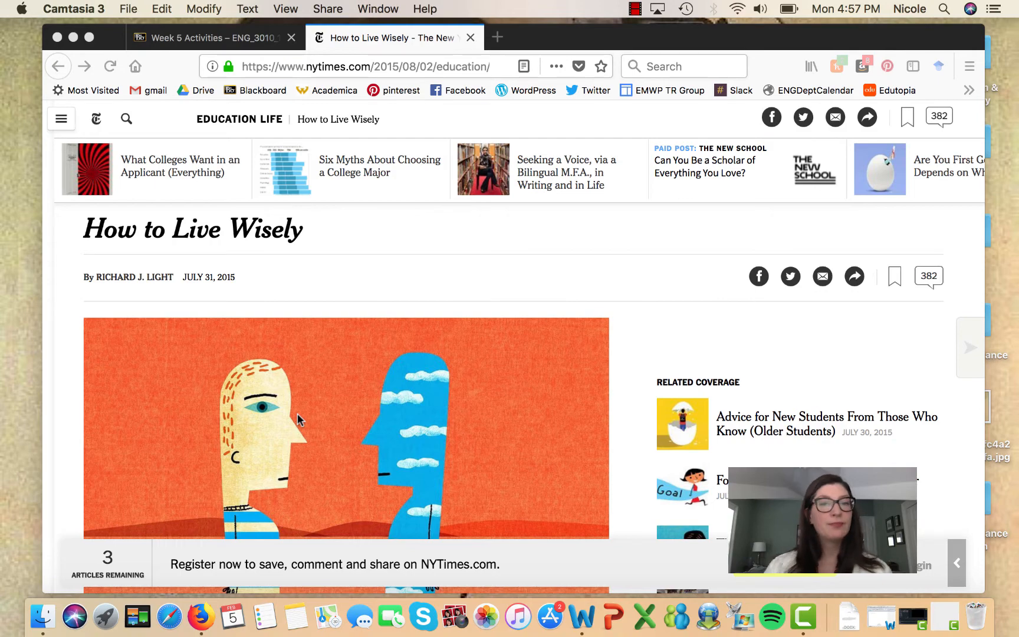
pyautogui.scroll(-3)
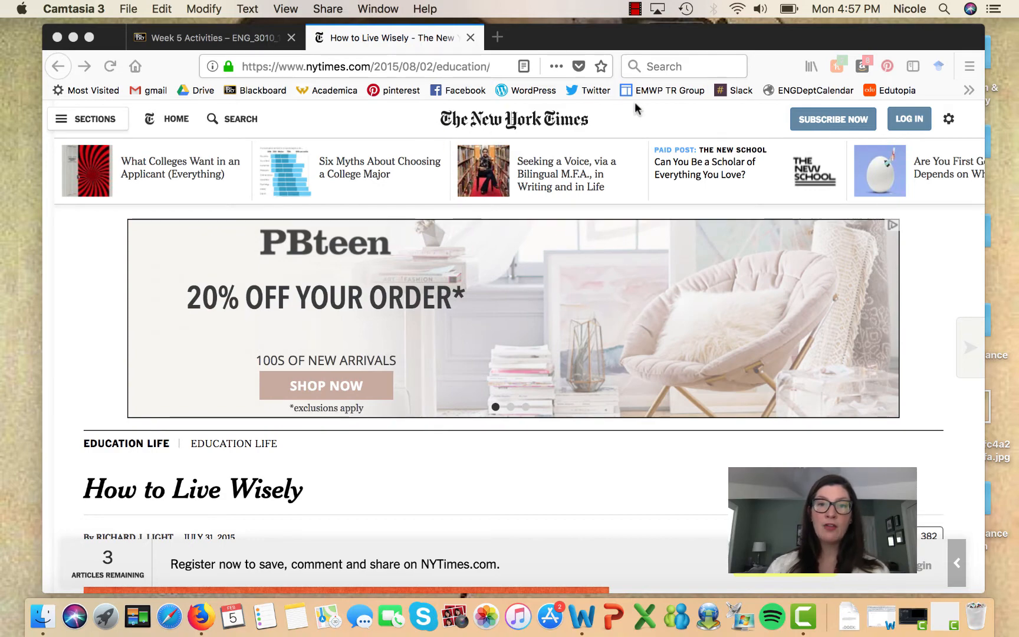
pyautogui.scroll(-3)
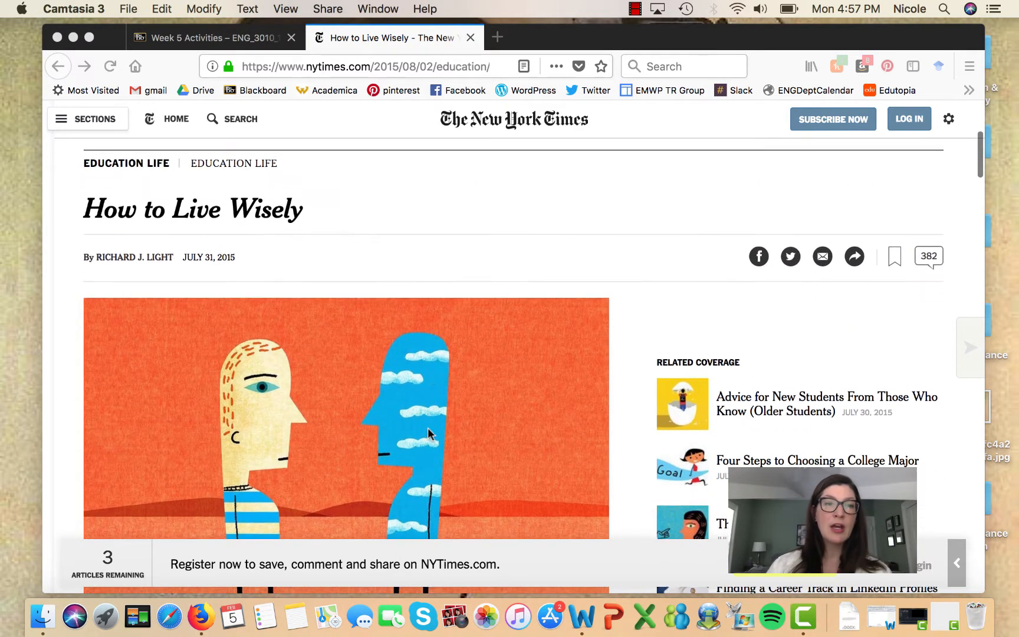
pyautogui.scroll(-3)
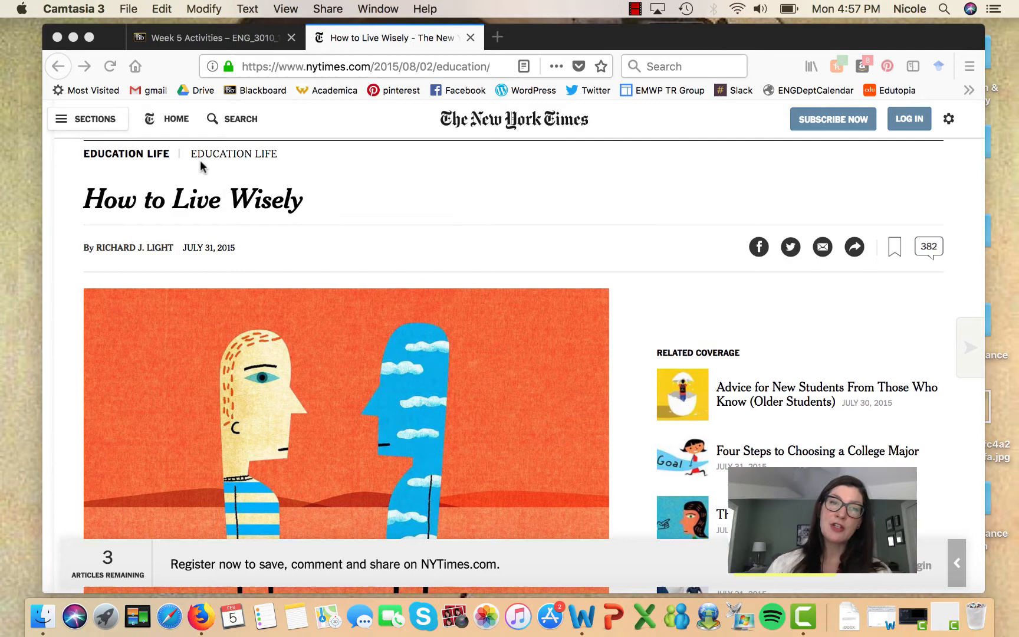
pyautogui.moveTo(315, 194)
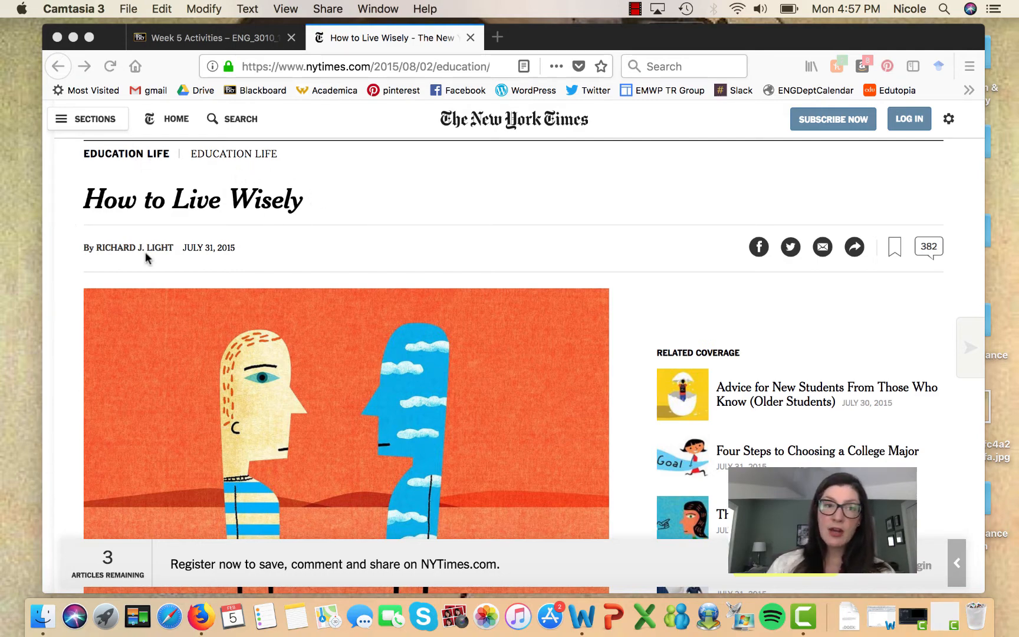
pyautogui.moveTo(202, 271)
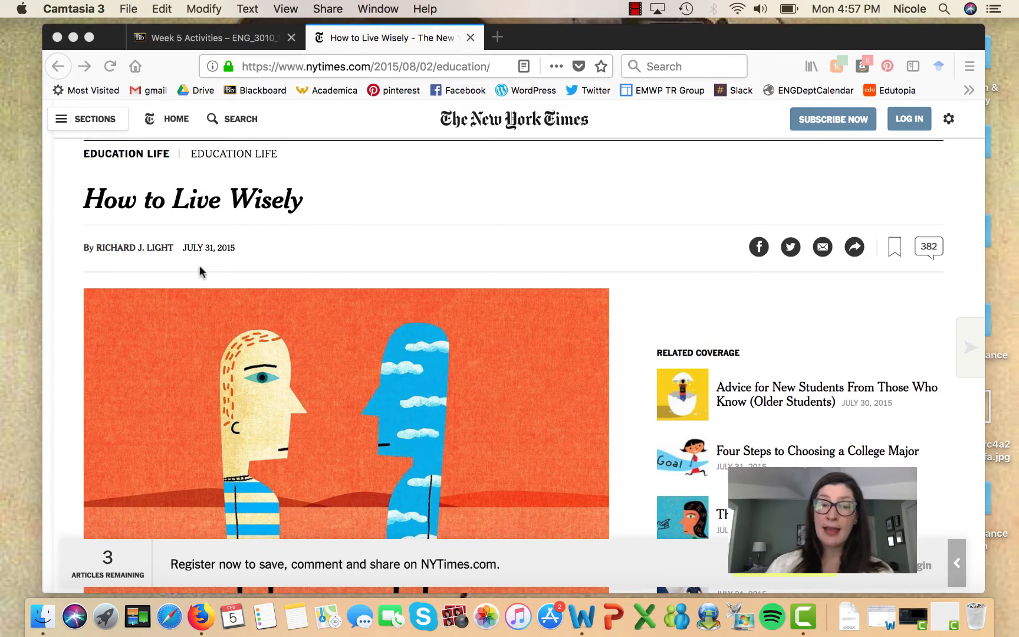
pyautogui.moveTo(229, 234)
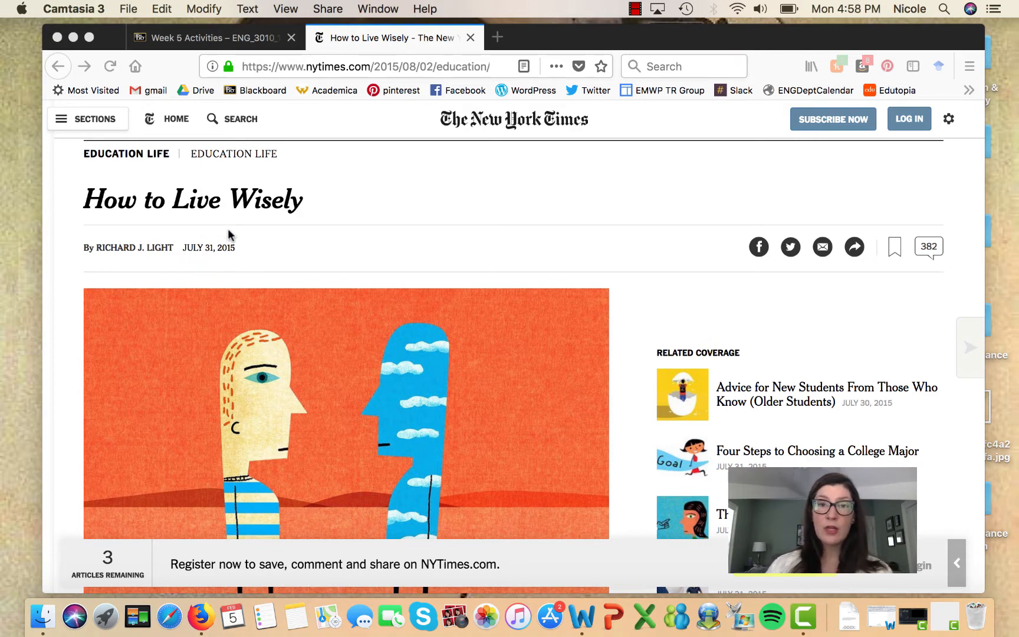
pyautogui.moveTo(192, 238)
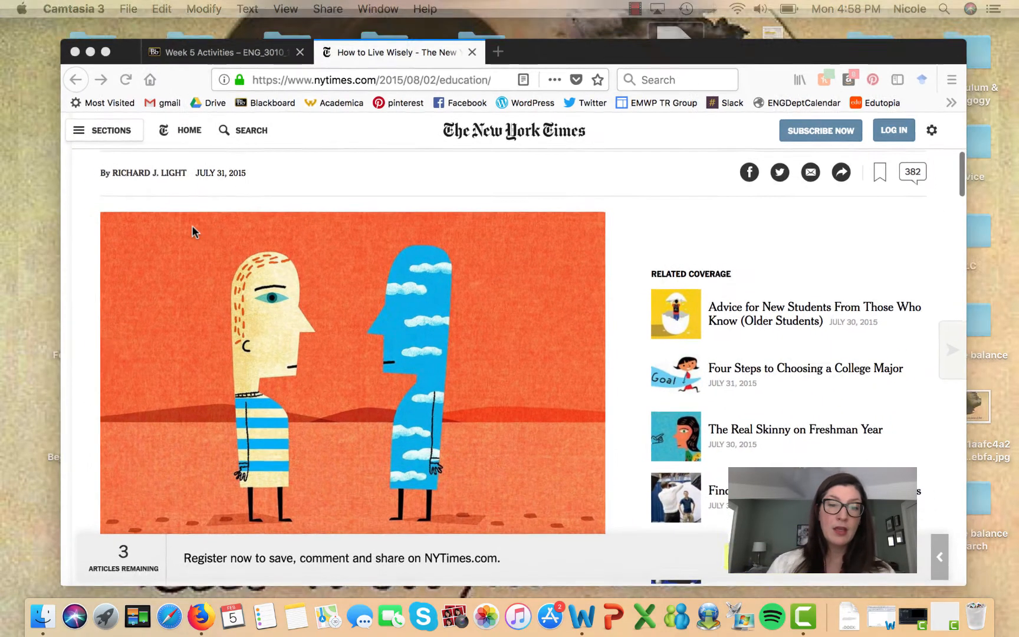
pyautogui.scroll(-3)
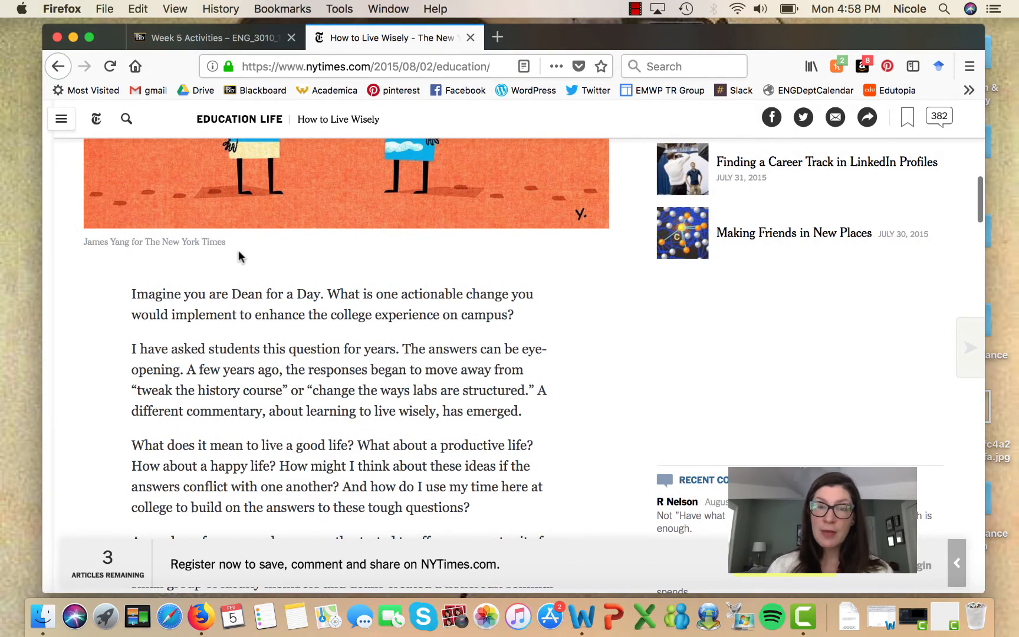
pyautogui.scroll(-3)
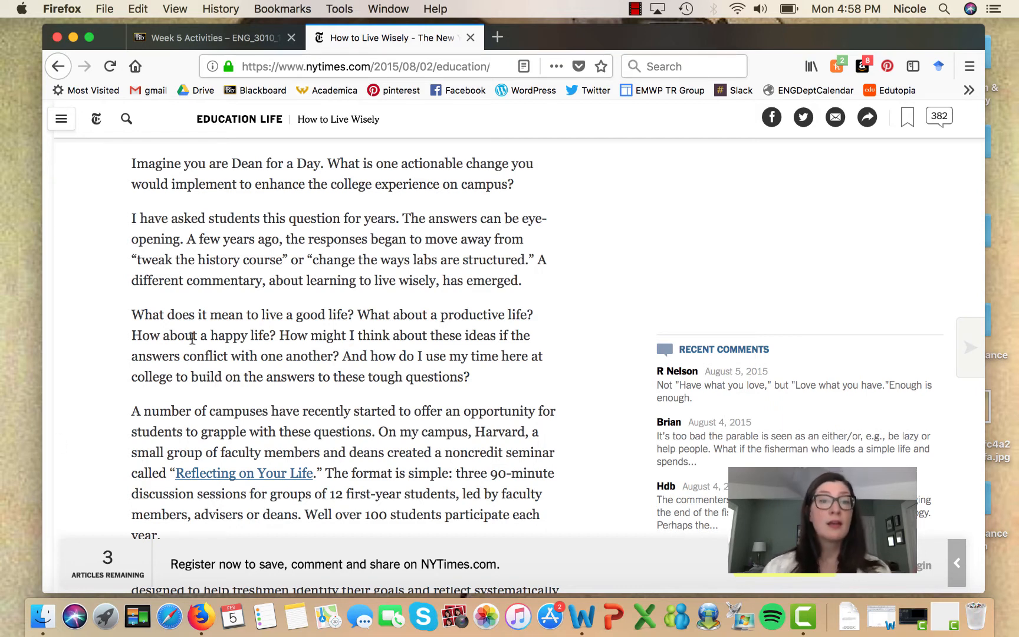
pyautogui.moveTo(207, 403)
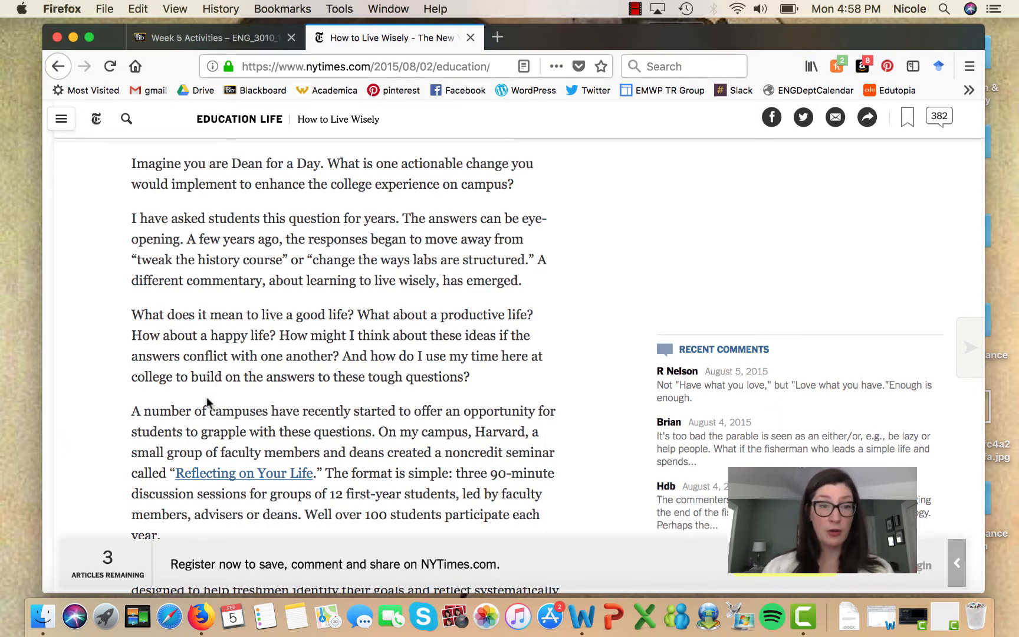
pyautogui.scroll(-3)
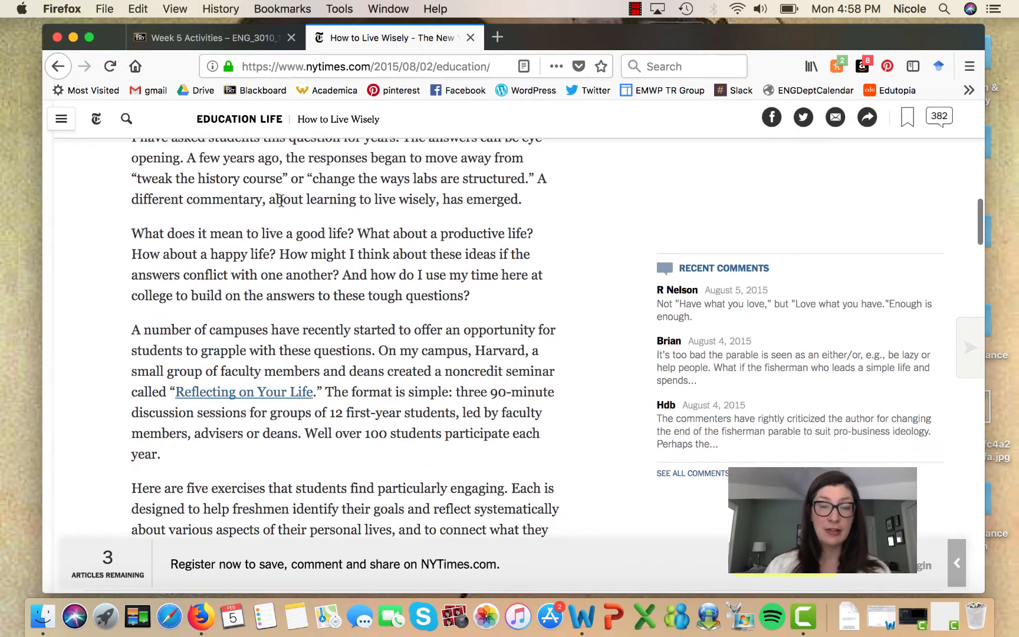
pyautogui.scroll(-3)
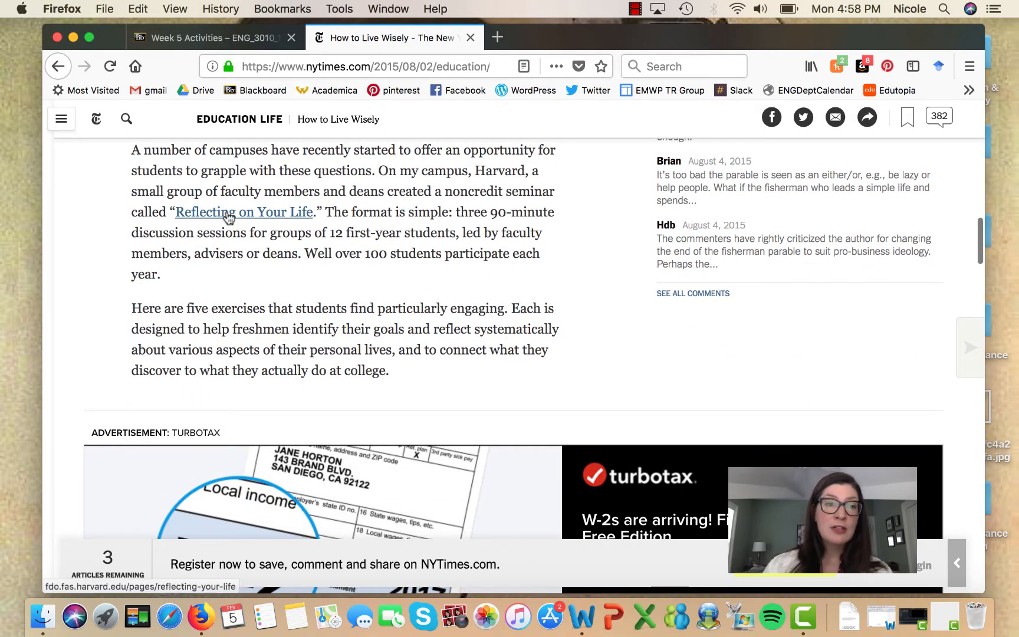
pyautogui.scroll(3)
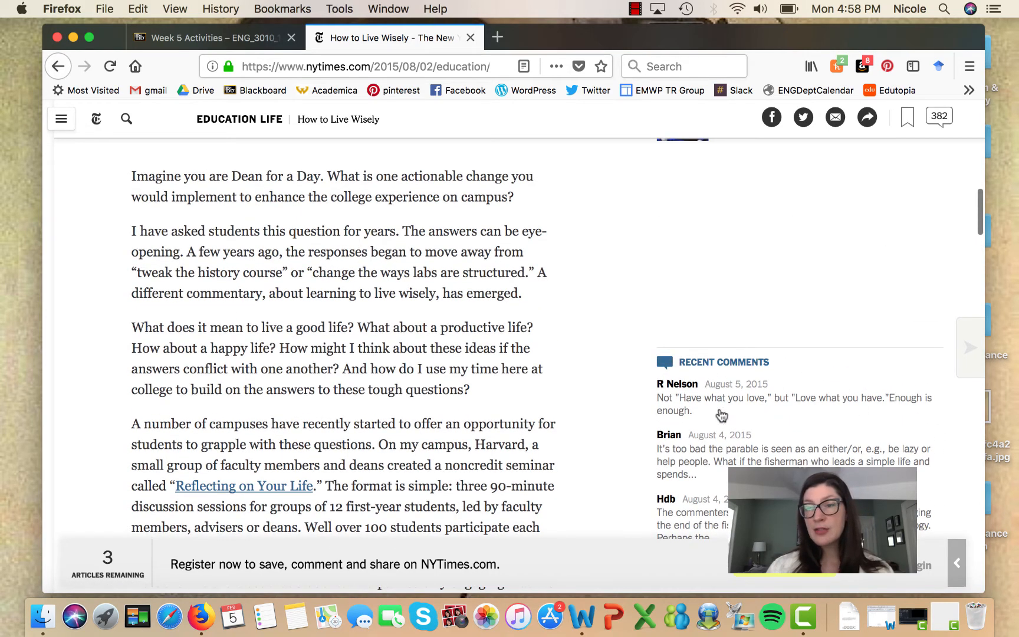
pyautogui.scroll(-3)
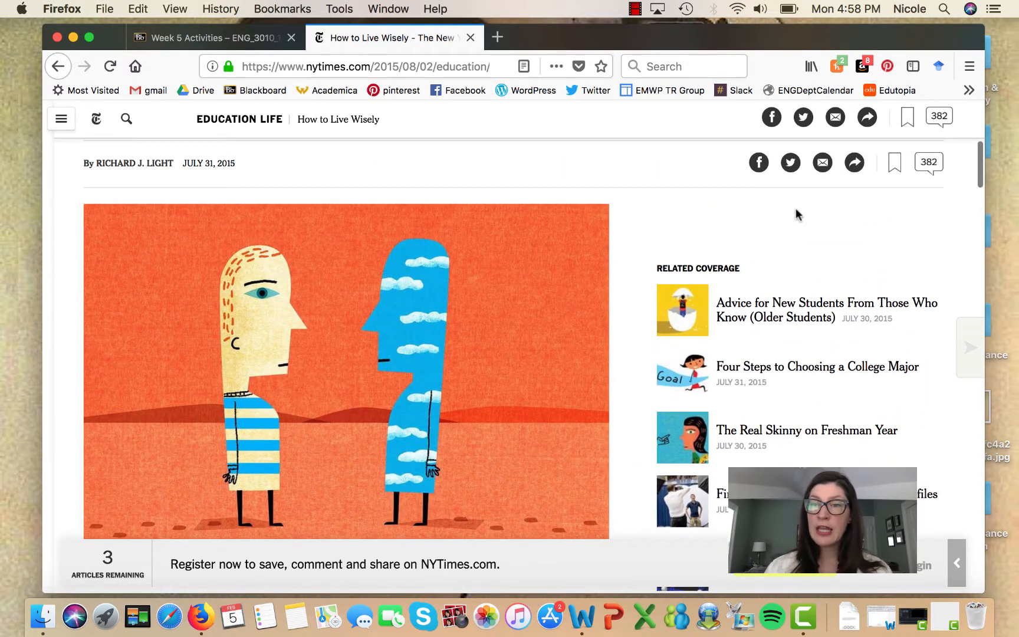
pyautogui.moveTo(790, 162)
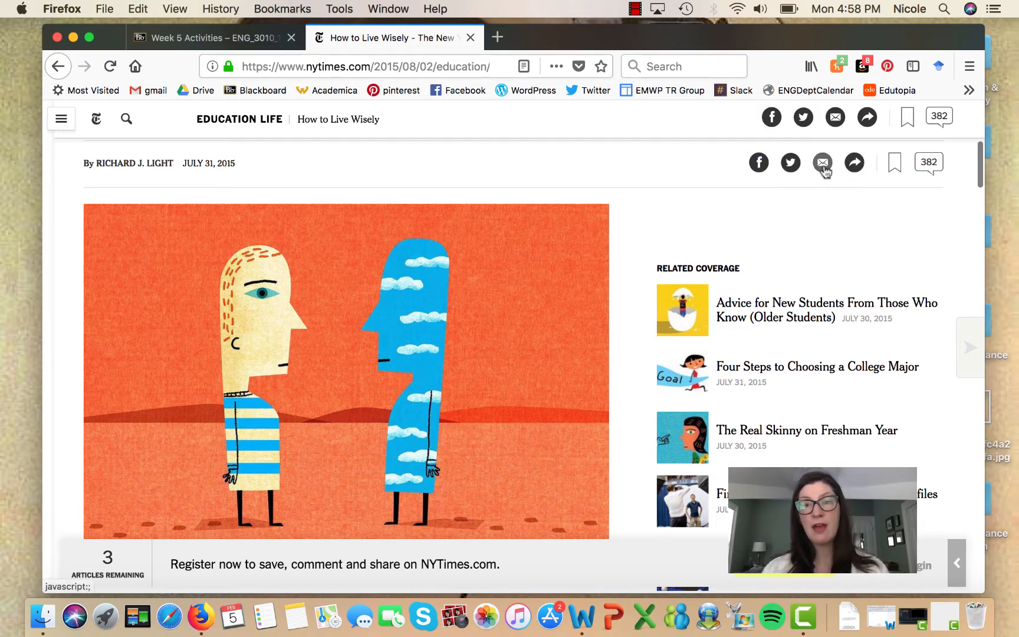
pyautogui.moveTo(755, 189)
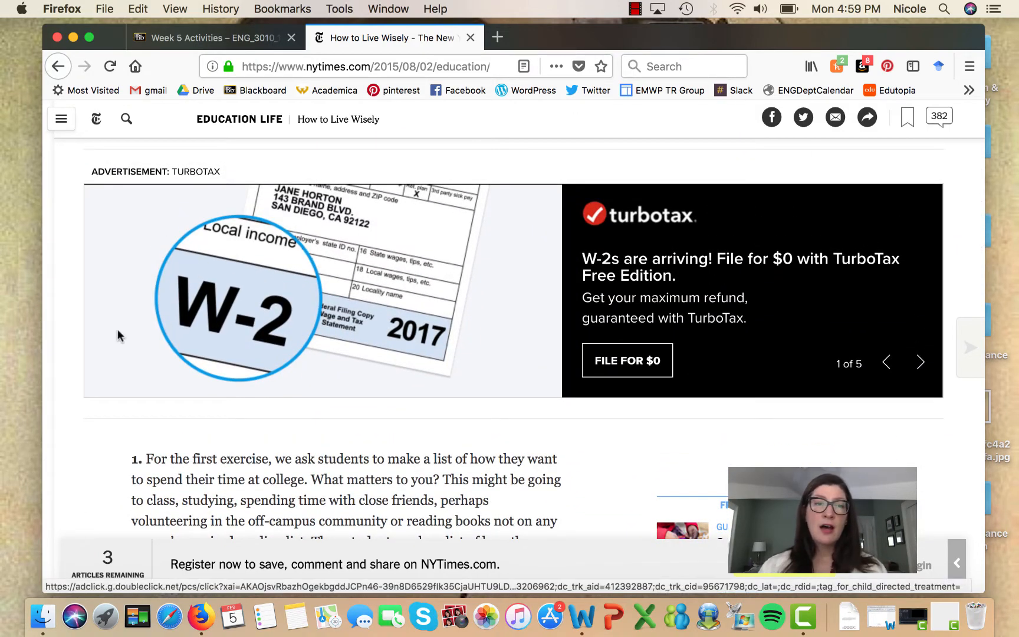
# Continue reading further down the article after a right-click on the page.
pyautogui.rightClick(277, 423)
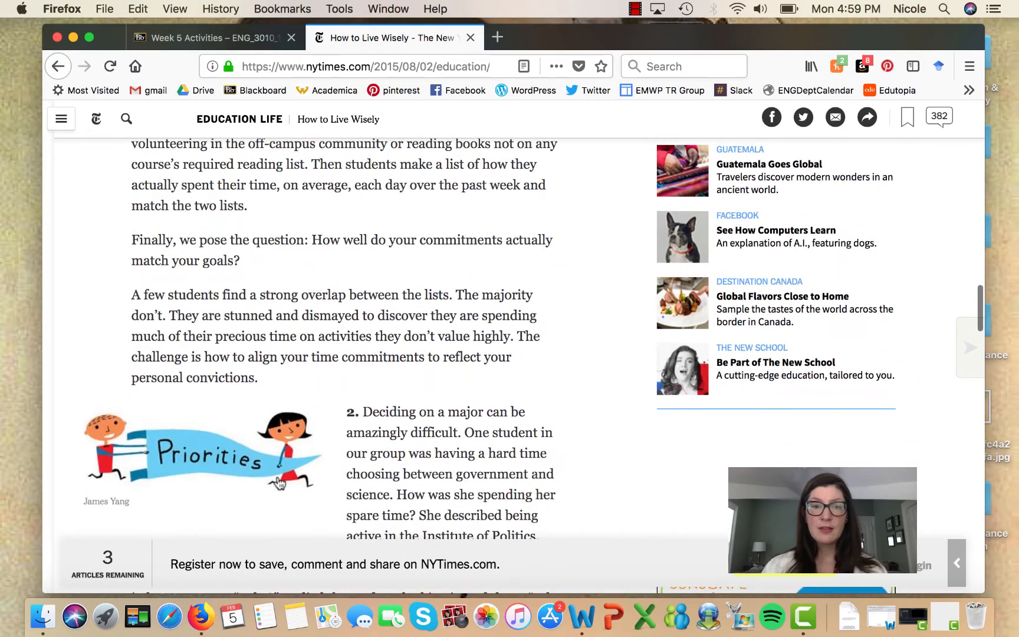
pyautogui.scroll(-3)
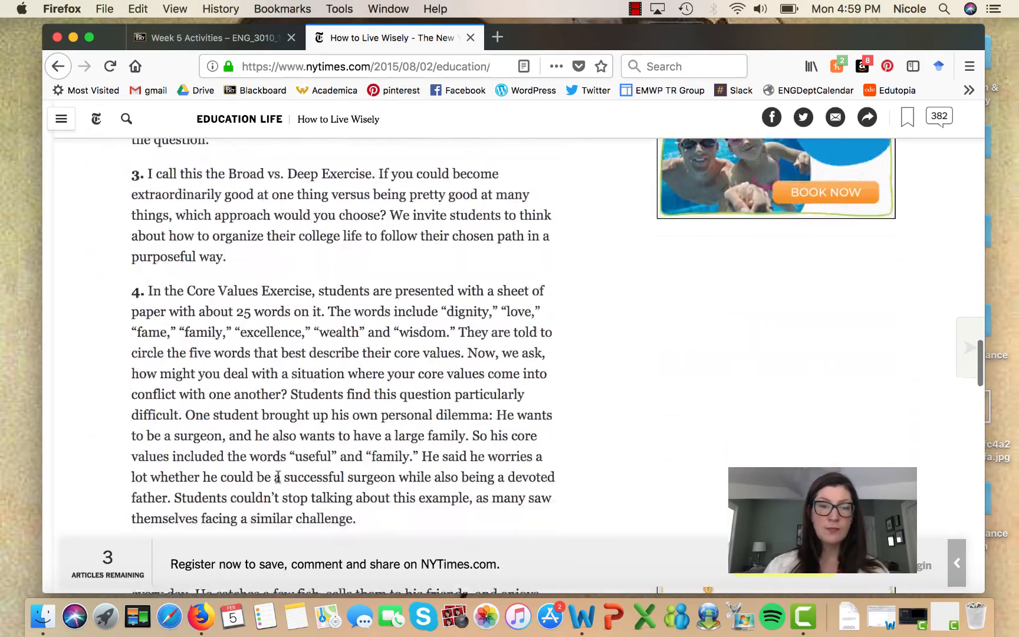
pyautogui.scroll(-3)
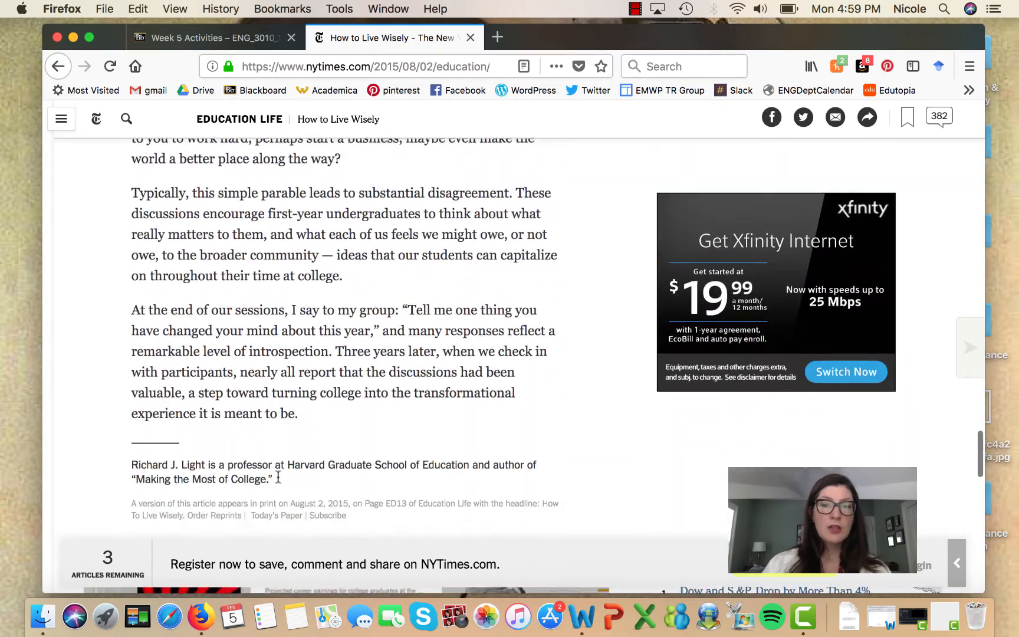
pyautogui.scroll(-3)
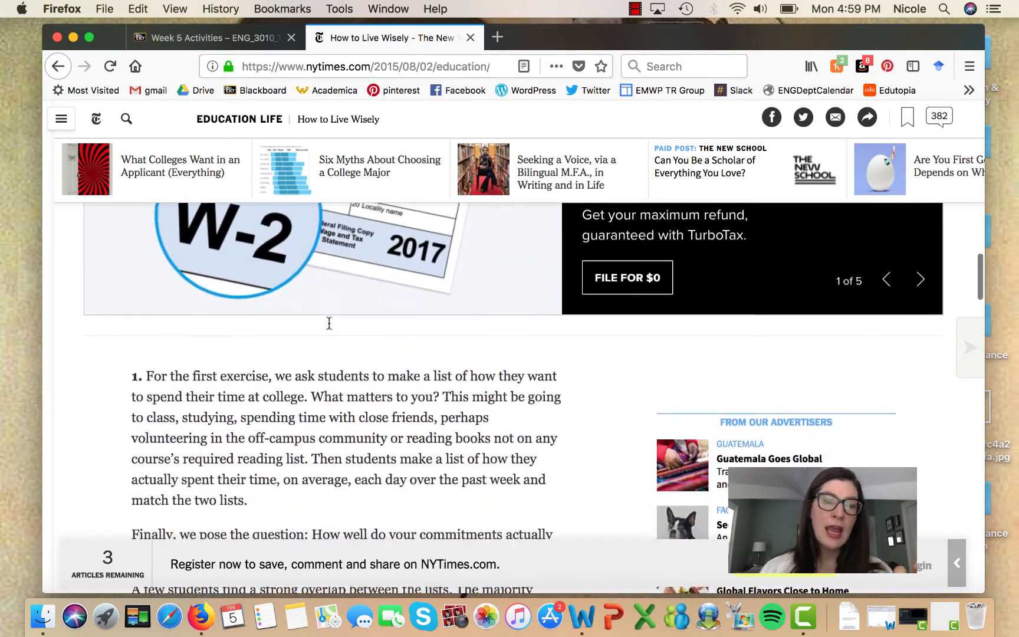
pyautogui.scroll(-3)
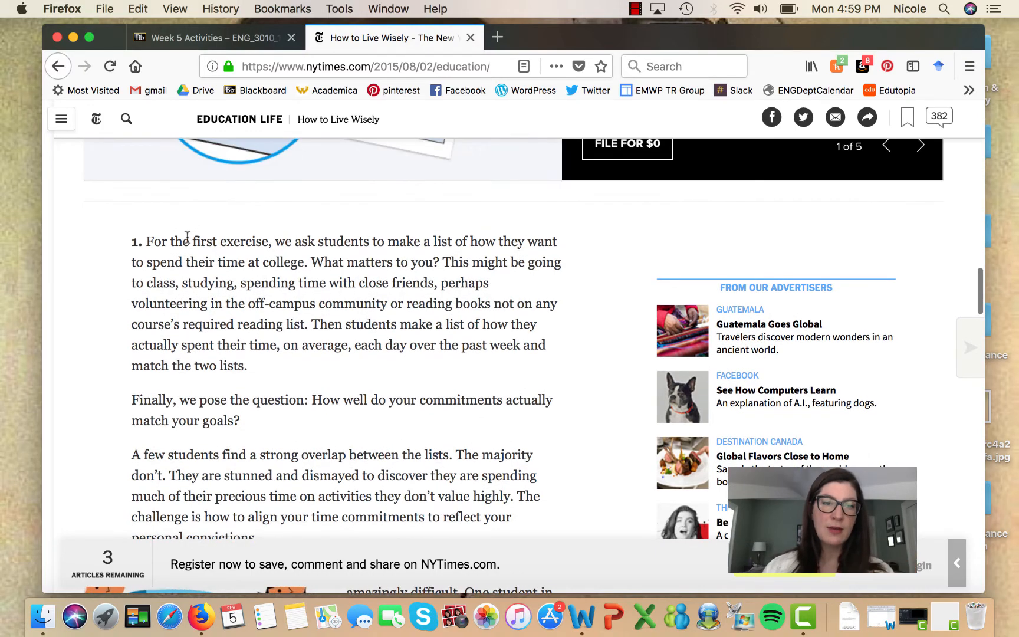
pyautogui.scroll(-3)
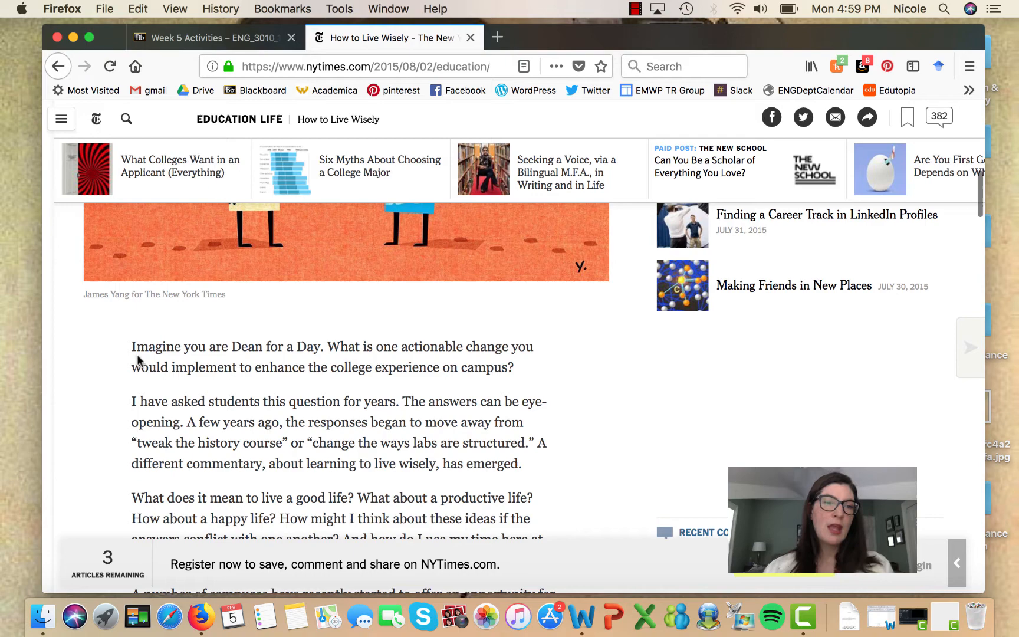
pyautogui.moveTo(511, 368)
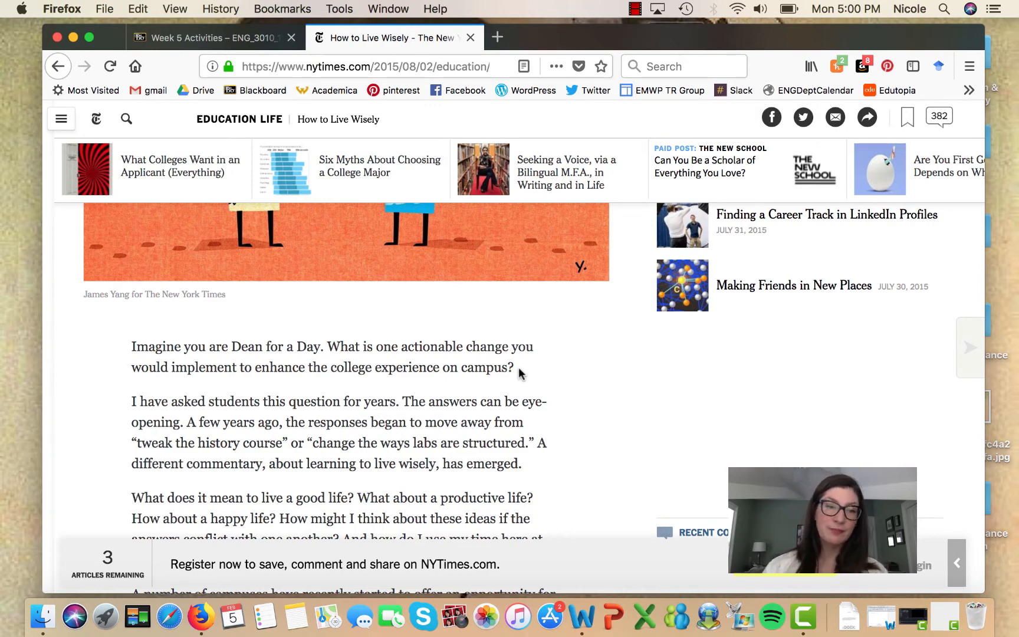
pyautogui.moveTo(416, 364)
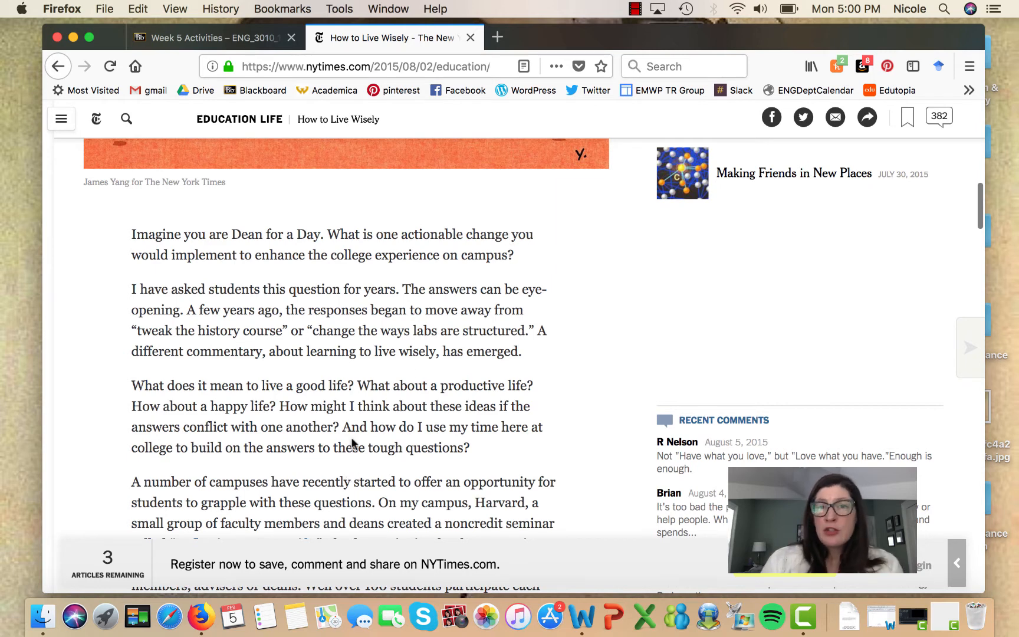
pyautogui.moveTo(426, 235)
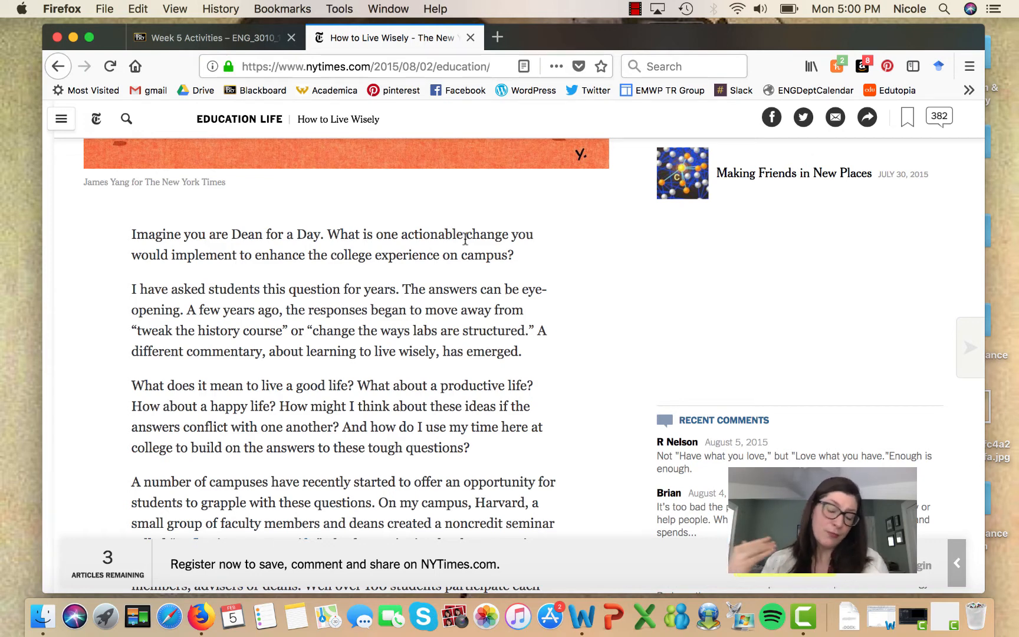
pyautogui.moveTo(422, 249)
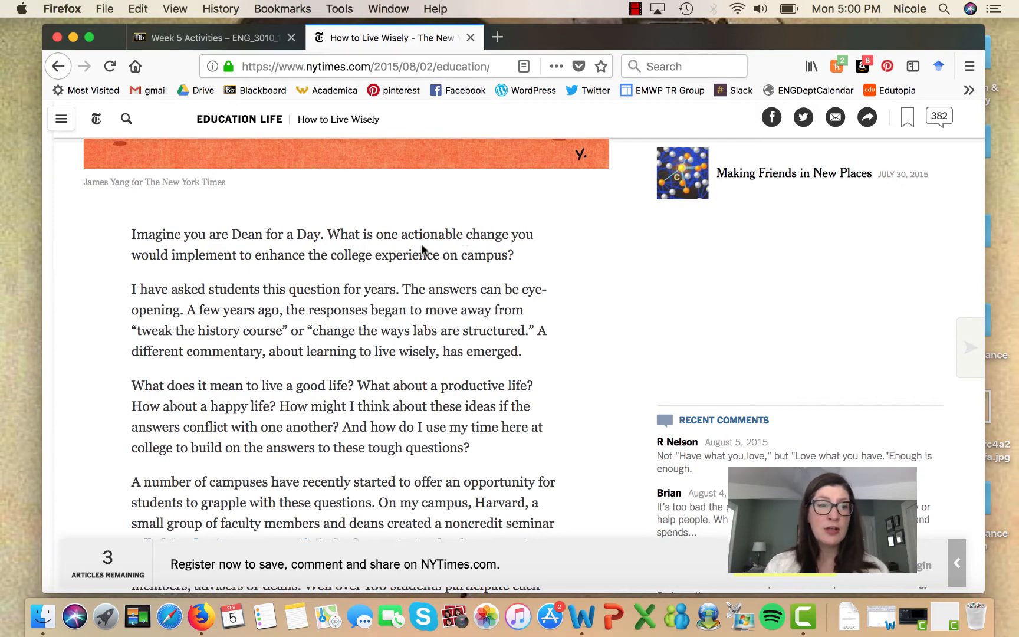
# Highlight the article's opening sentences about asking students for years, then clear the selection.
pyautogui.scroll(-3)
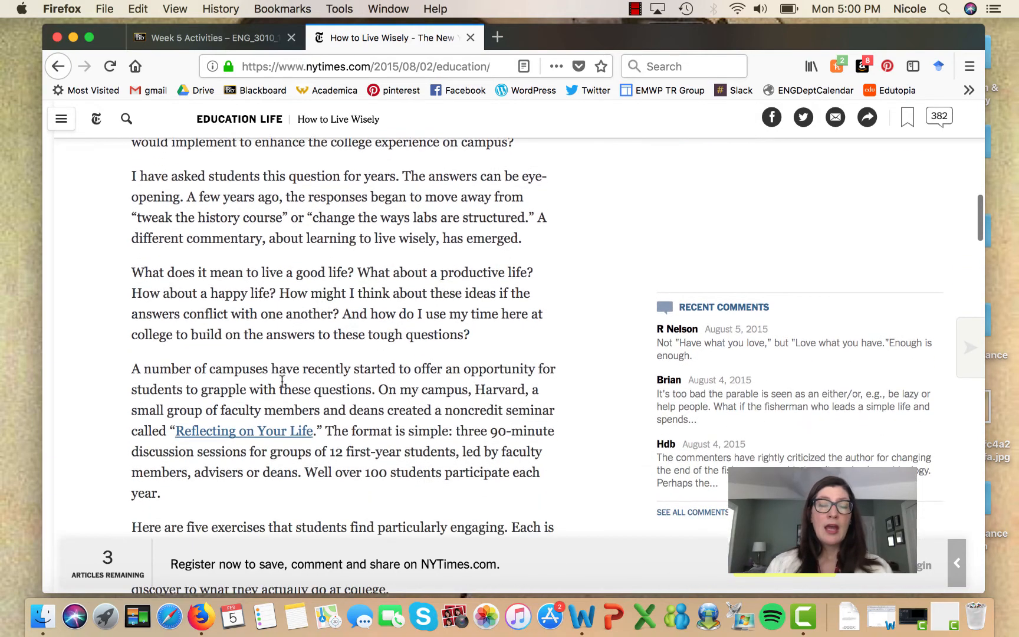
pyautogui.moveTo(131, 176); pyautogui.dragTo(336, 197)
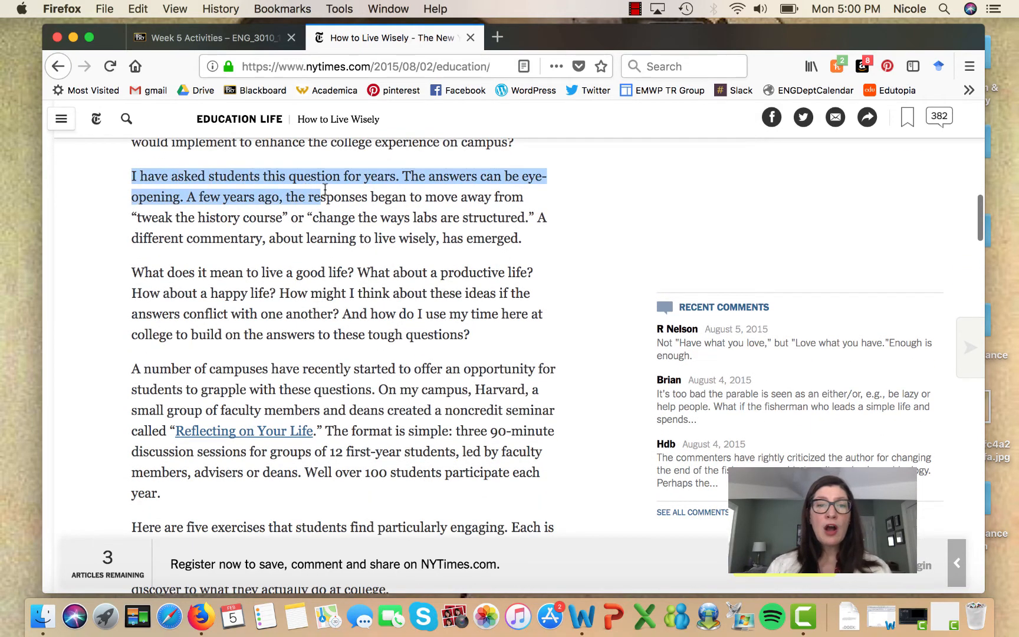
pyautogui.moveTo(325, 189); pyautogui.dragTo(526, 197)
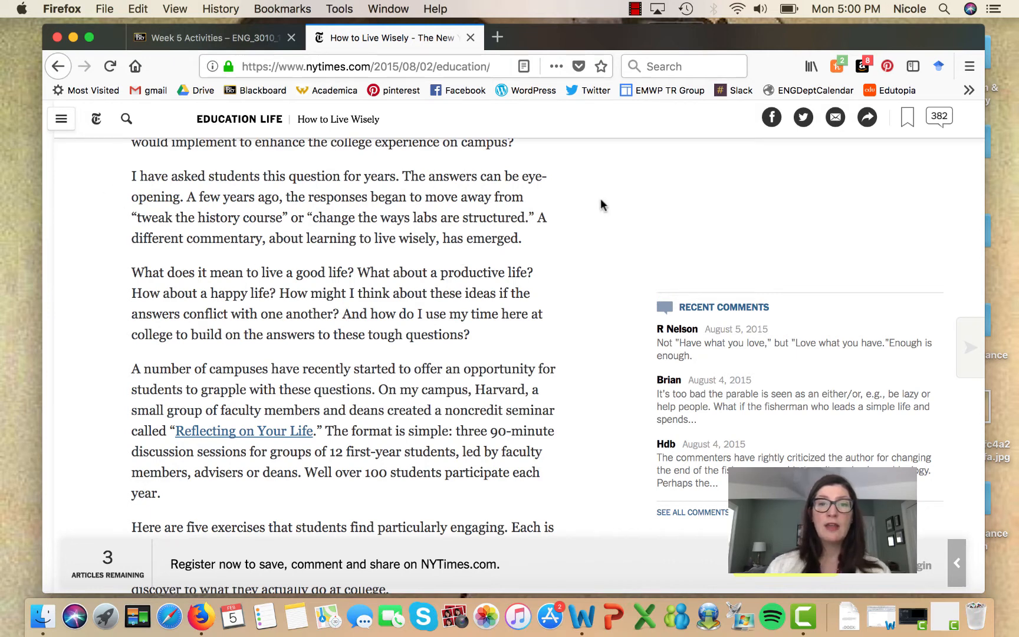
pyautogui.moveTo(365, 287)
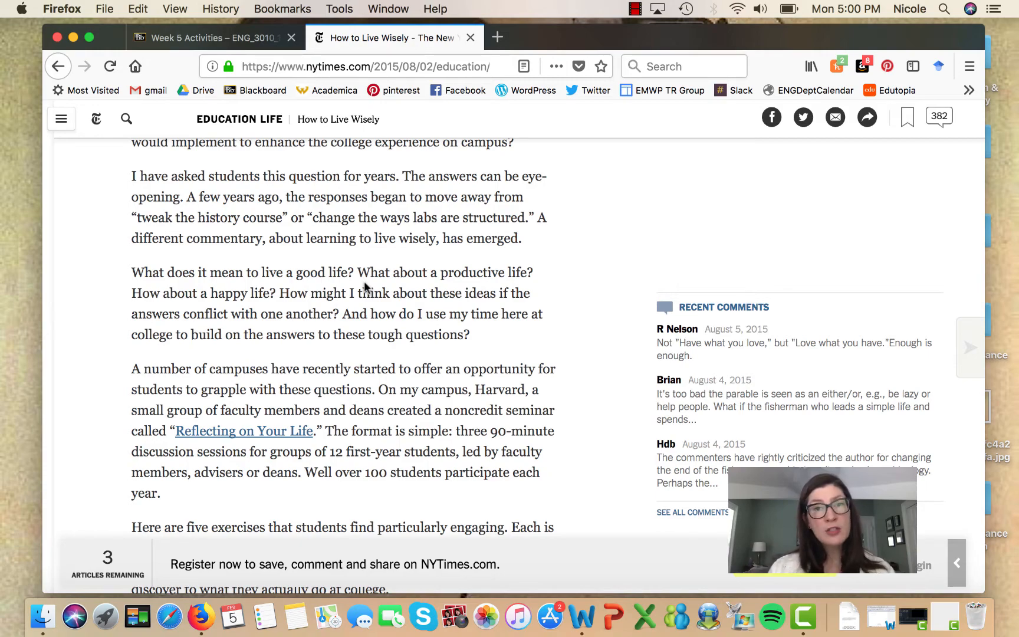
pyautogui.scroll(-3)
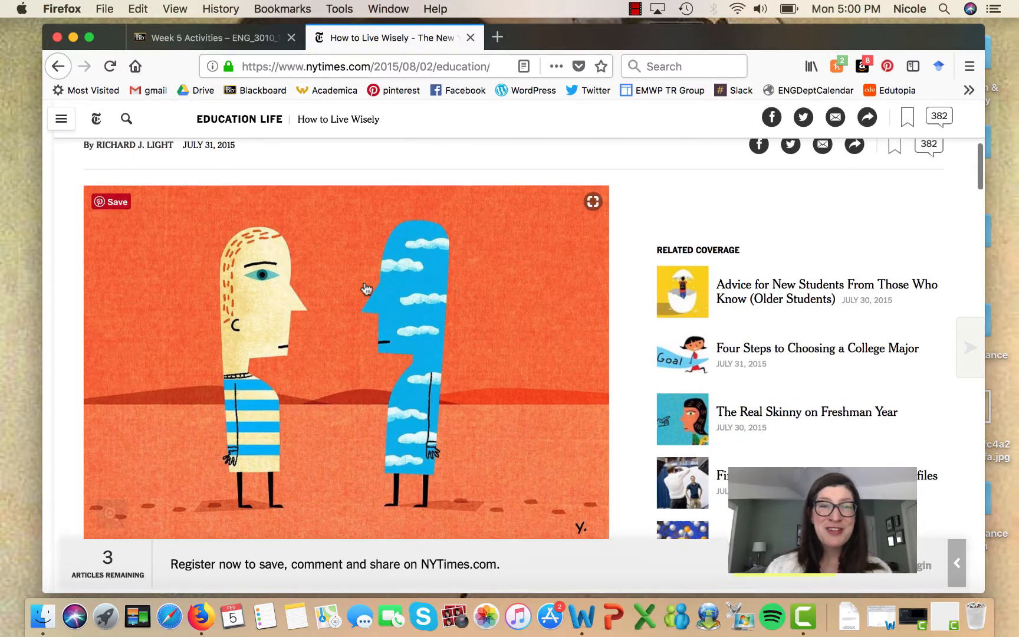
pyautogui.scroll(3)
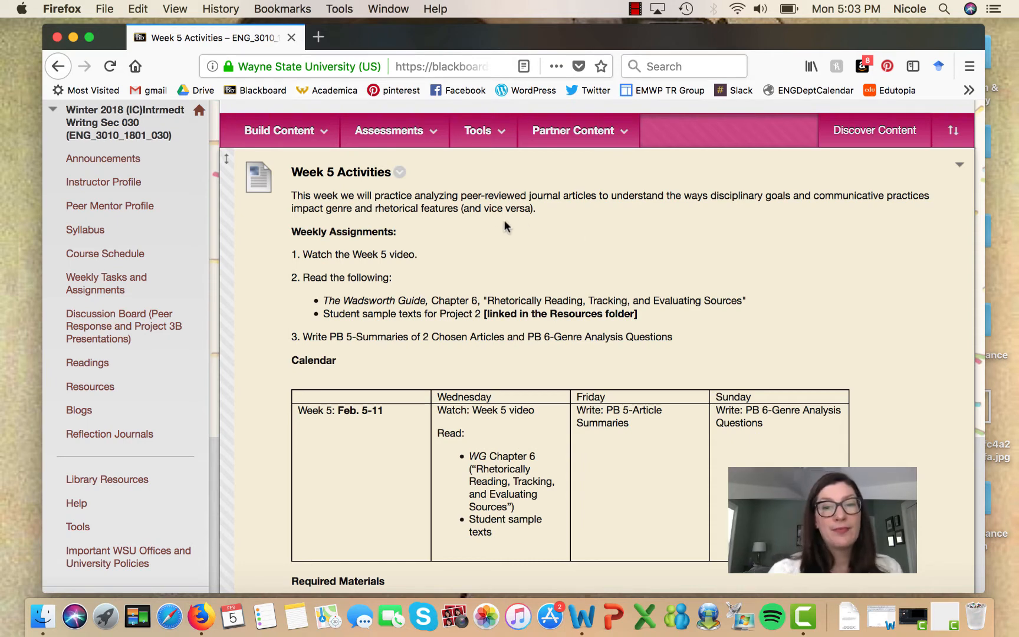
pyautogui.scroll(-3)
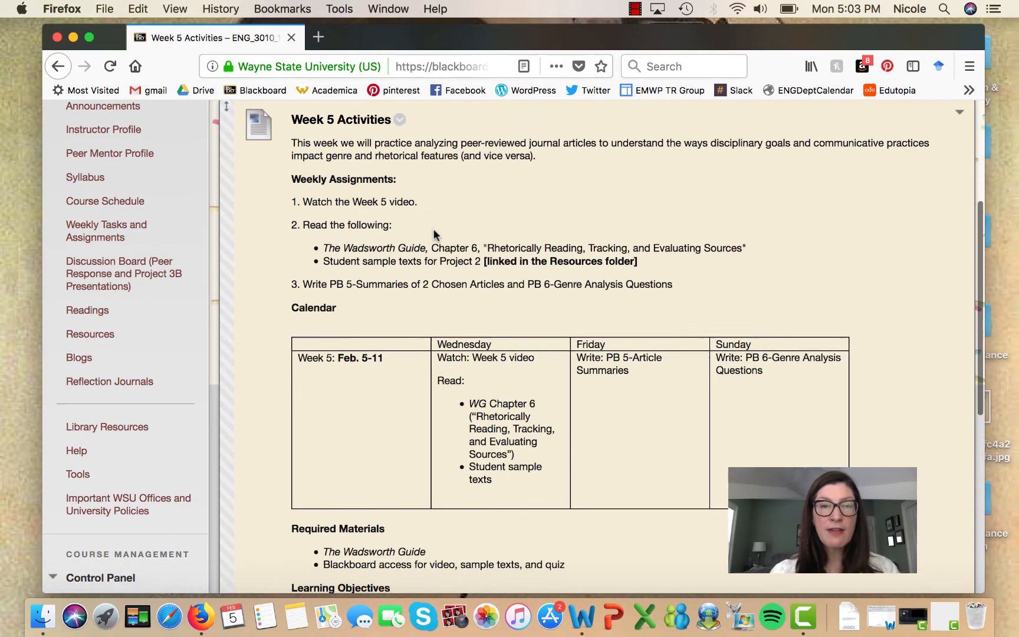
pyautogui.scroll(-3)
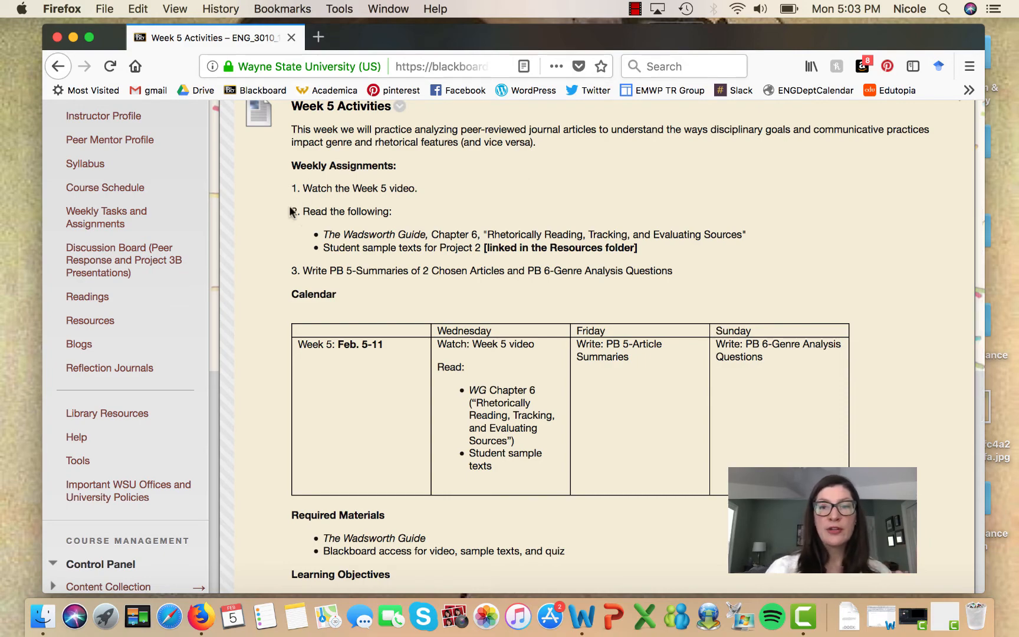
pyautogui.scroll(-3)
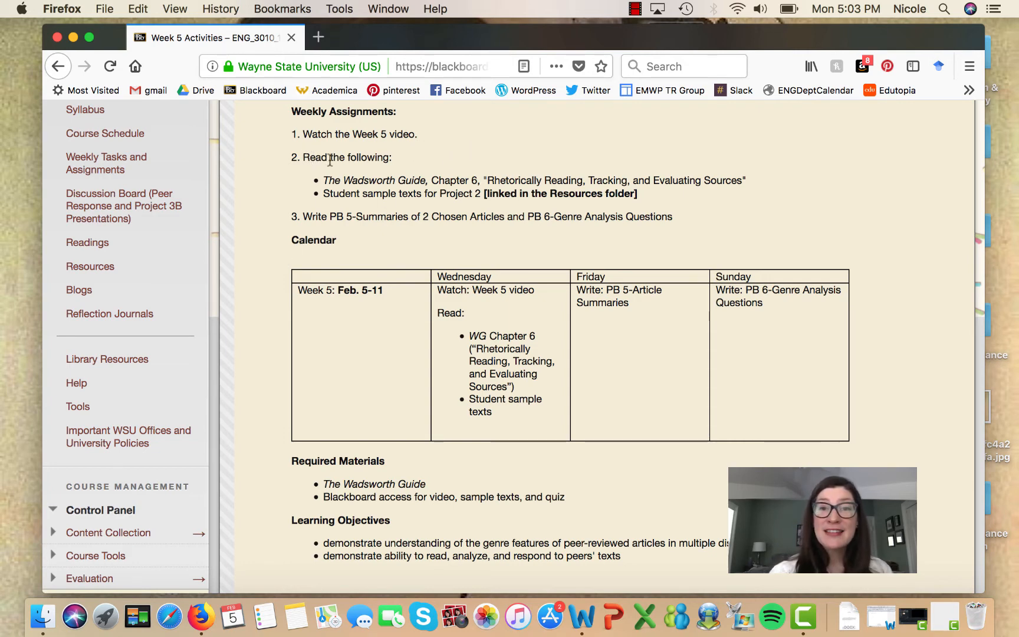
pyautogui.moveTo(323, 181); pyautogui.dragTo(427, 181)
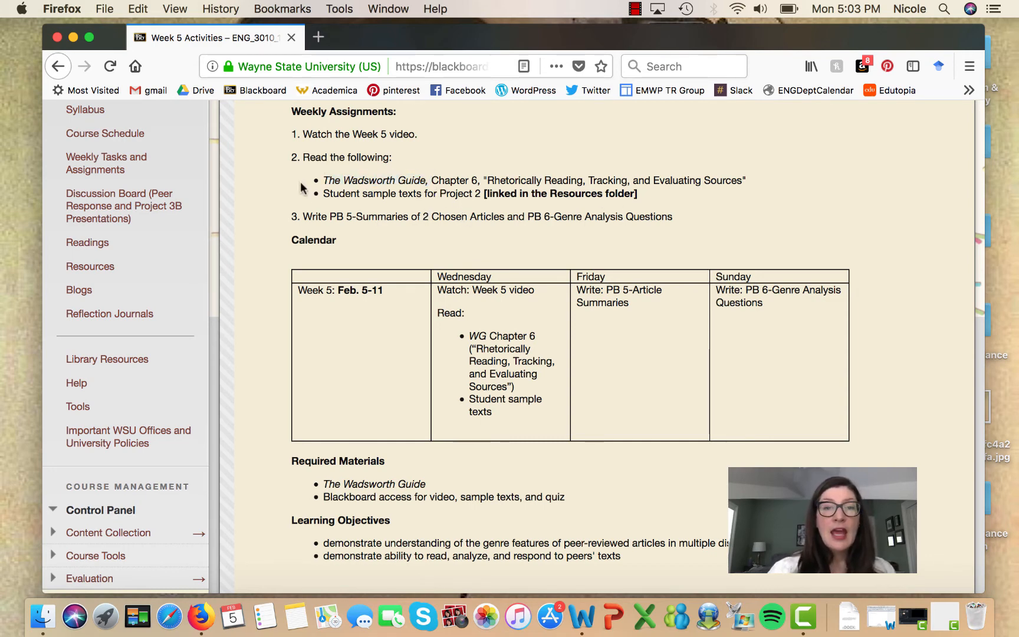
pyautogui.moveTo(323, 194); pyautogui.dragTo(638, 193)
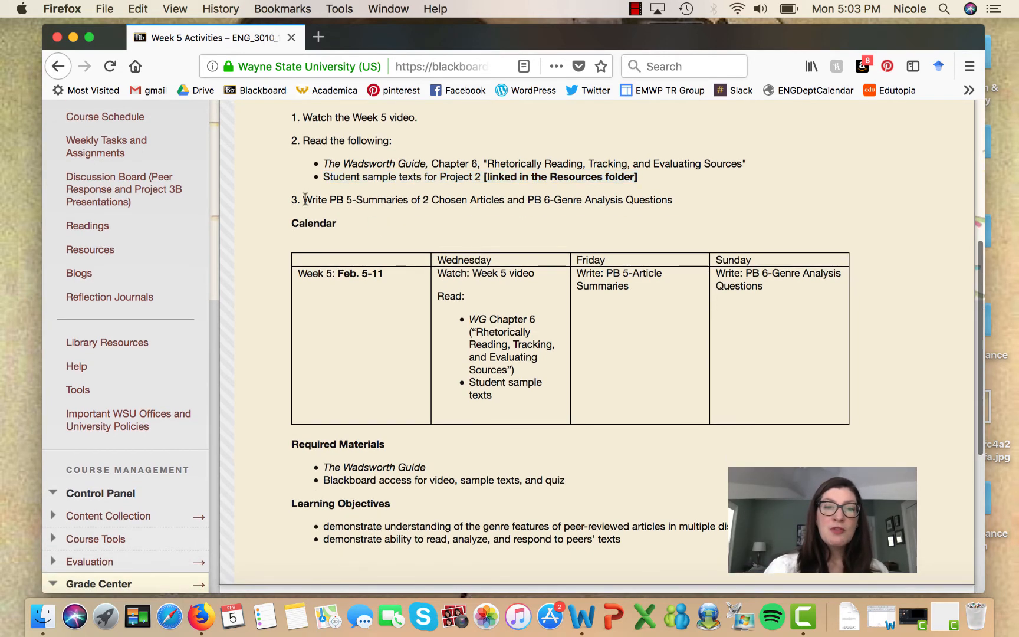
pyautogui.moveTo(302, 200); pyautogui.dragTo(506, 199)
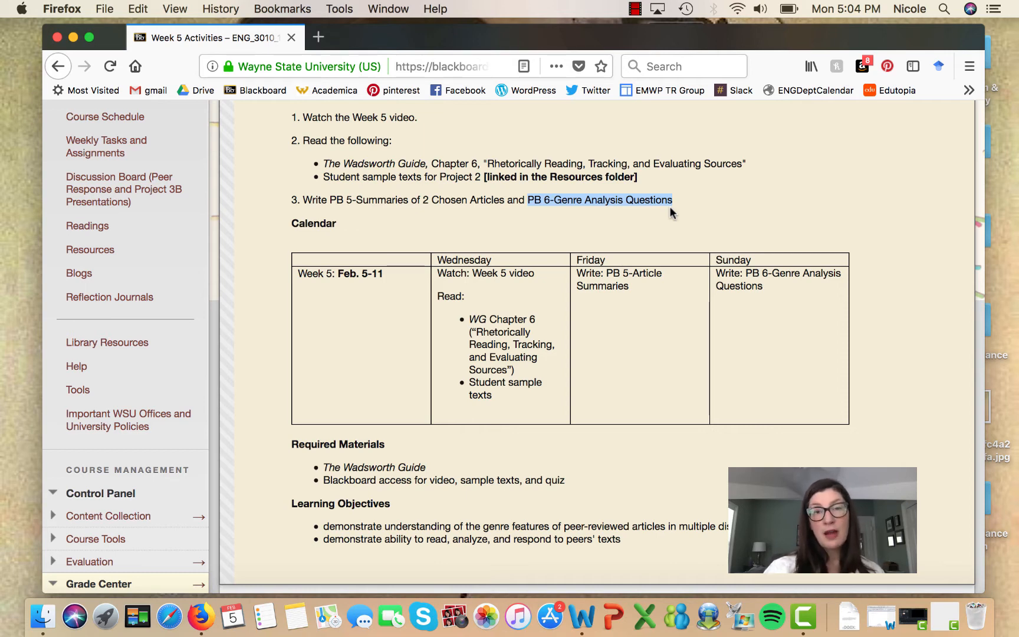
pyautogui.moveTo(437, 346)
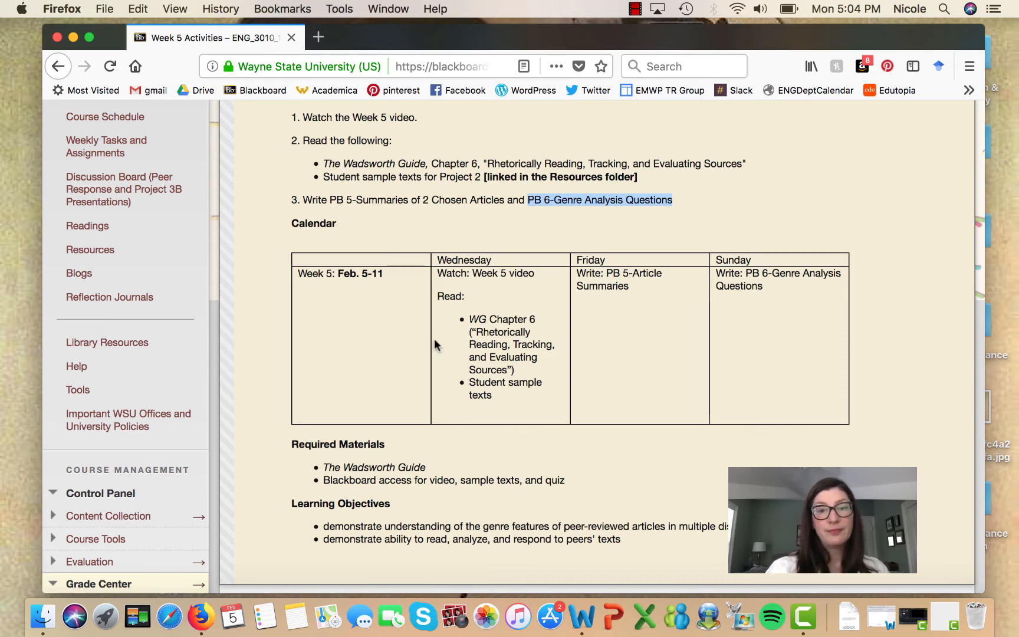
pyautogui.scroll(-3)
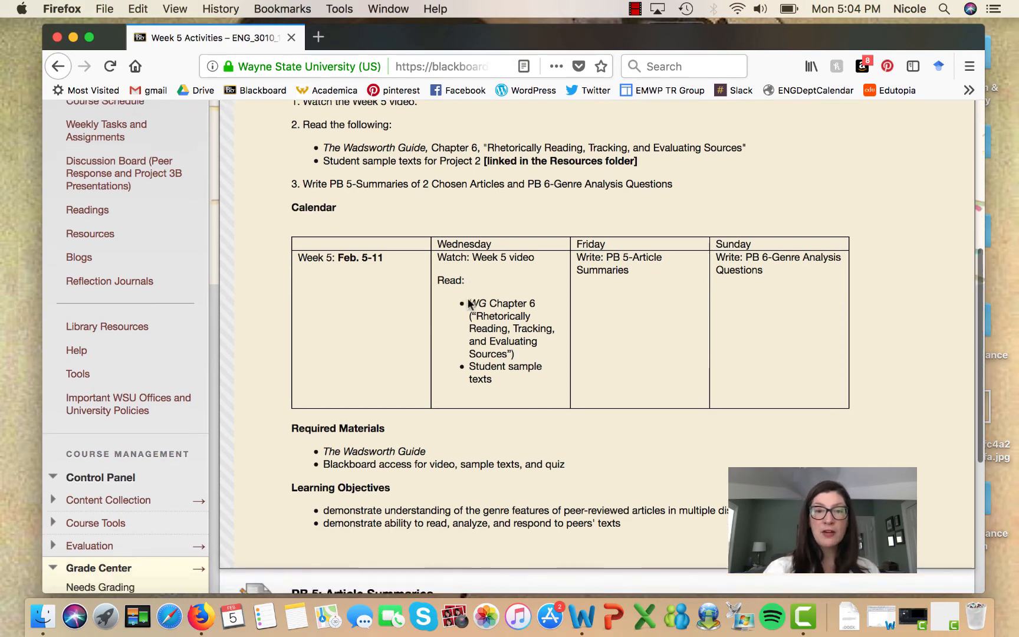
pyautogui.scroll(-3)
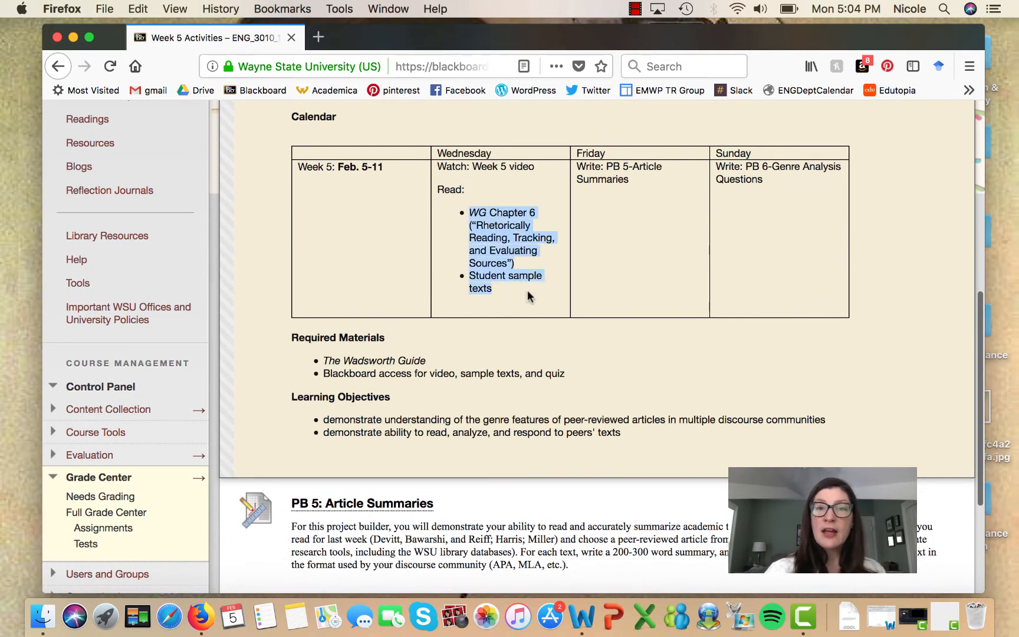
pyautogui.moveTo(673, 210)
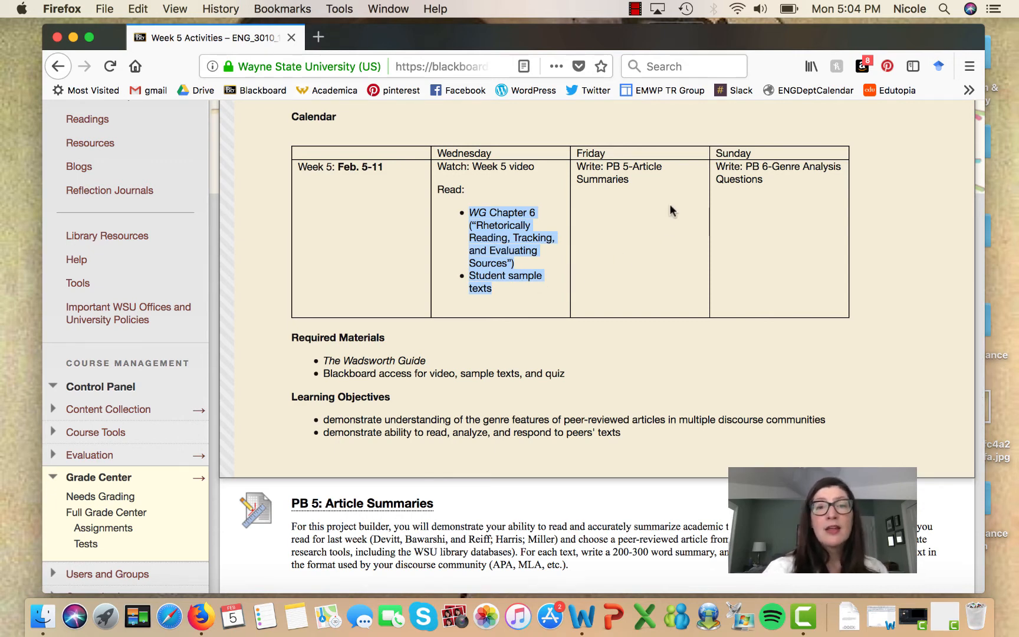
pyautogui.click(763, 203)
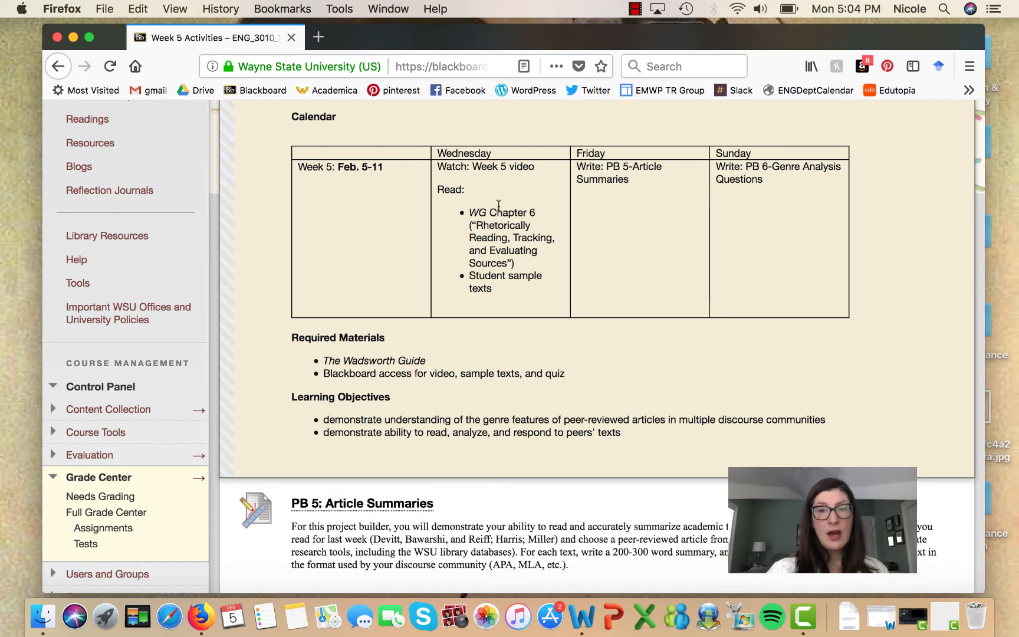
pyautogui.moveTo(581, 199)
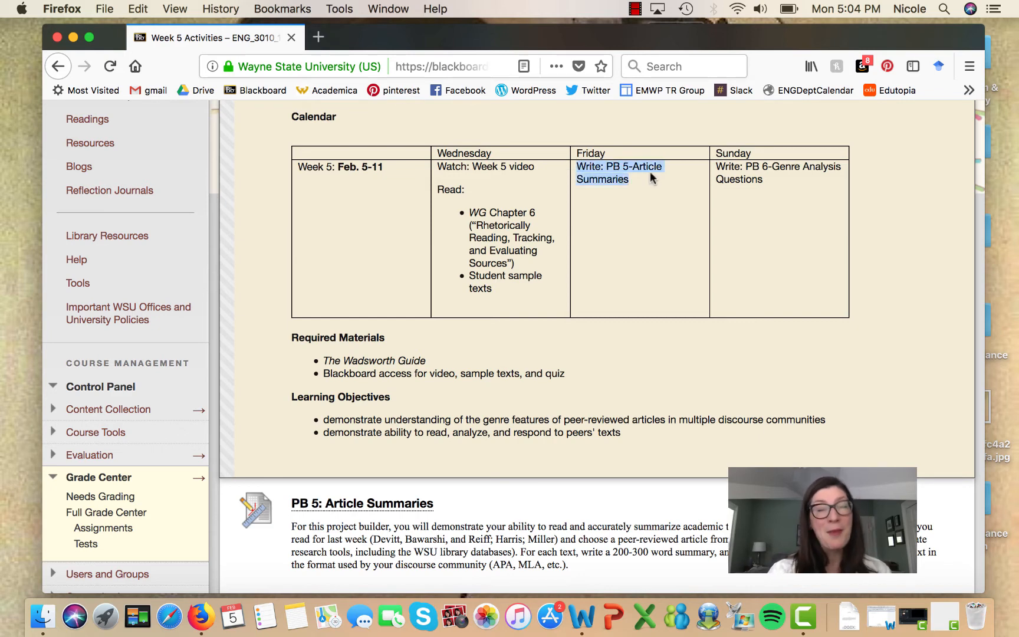
pyautogui.moveTo(715, 173)
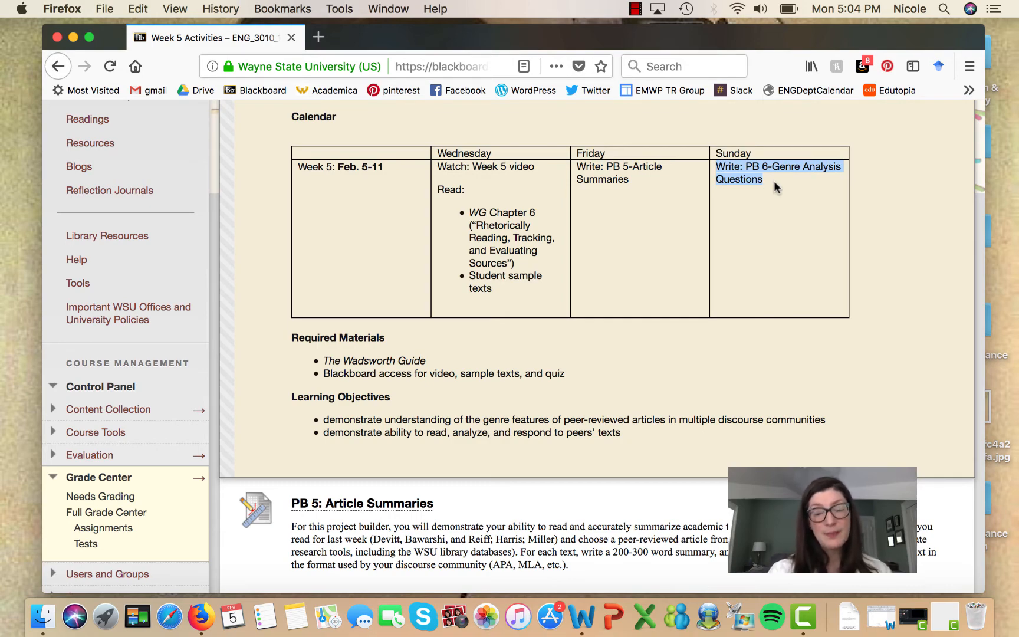
pyautogui.scroll(-3)
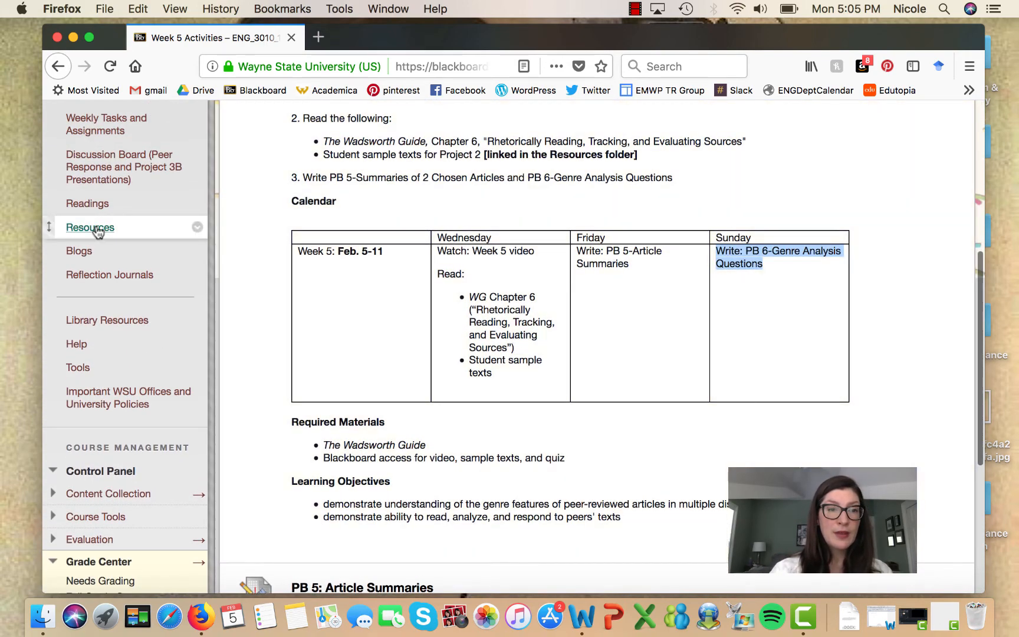
# Go to the course Resources page and scroll down to the Student Samples folder.
pyautogui.click(89, 227)
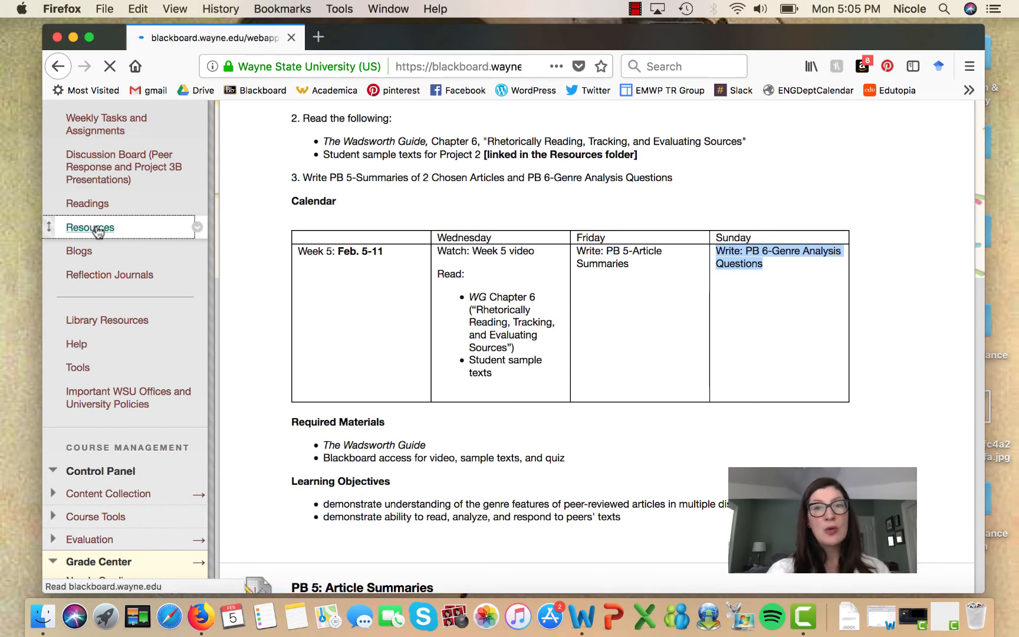
pyautogui.moveTo(447, 336)
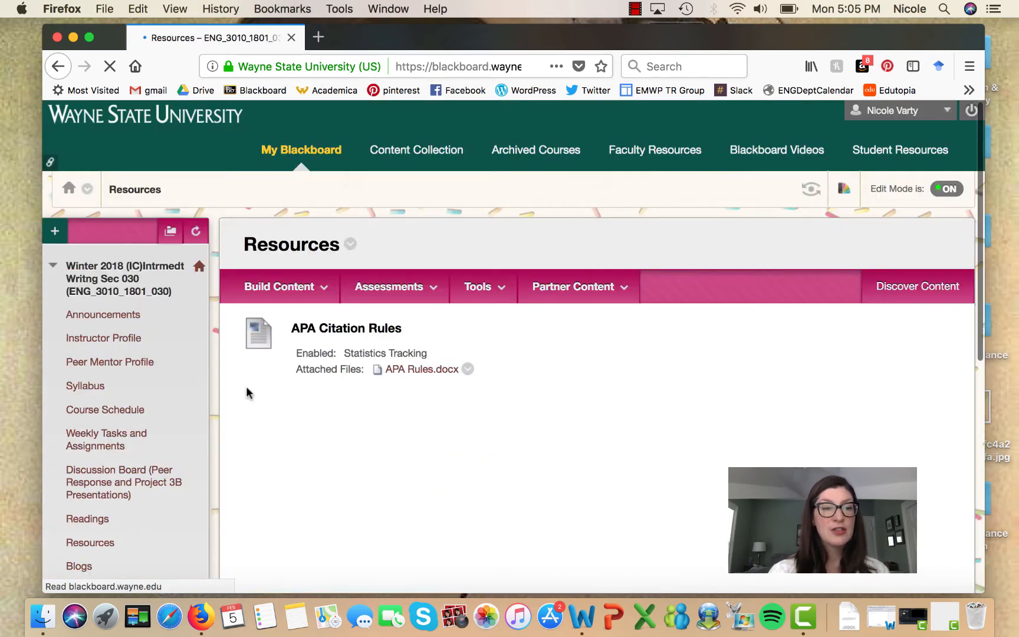
pyautogui.scroll(-3)
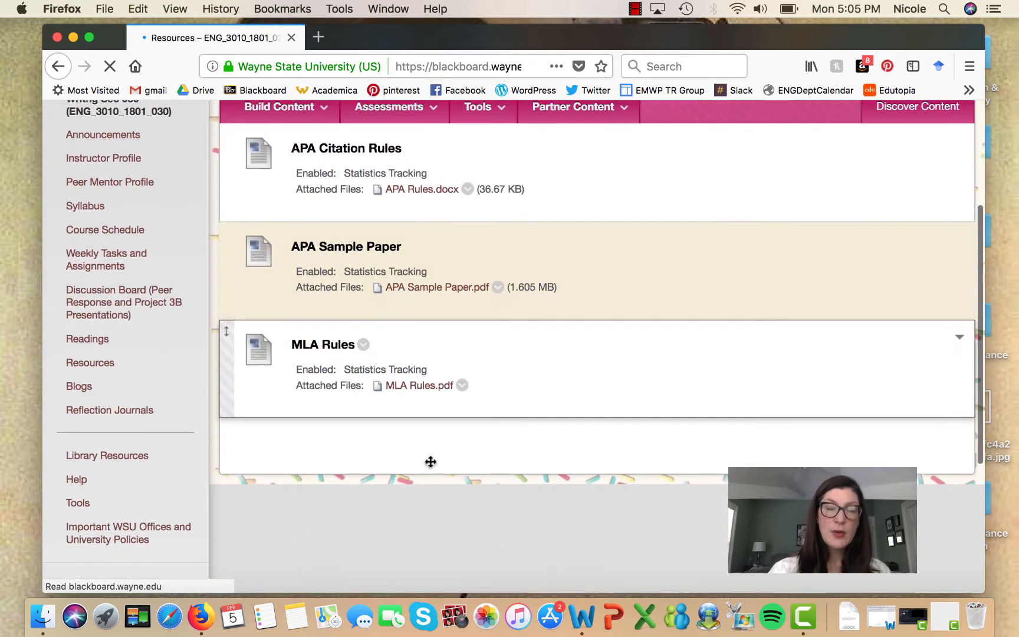
pyautogui.scroll(-3)
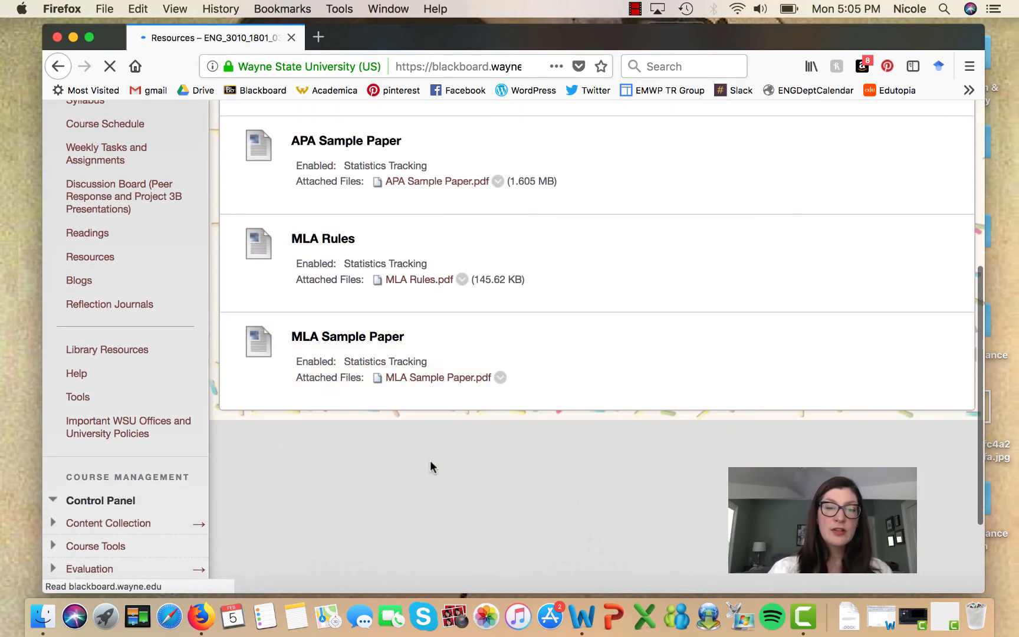
pyautogui.scroll(-3)
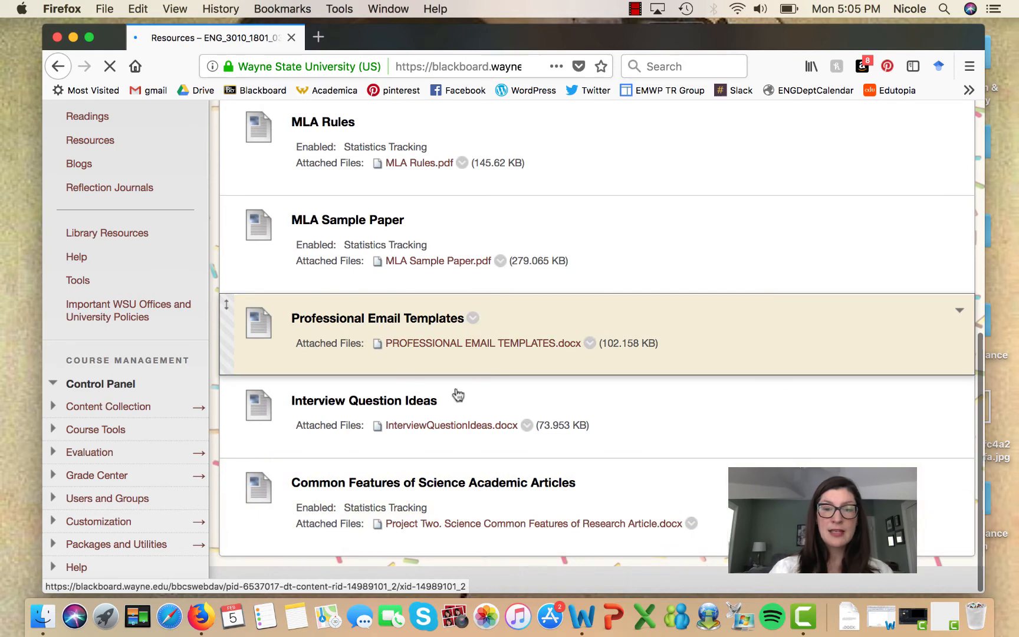
pyautogui.scroll(-3)
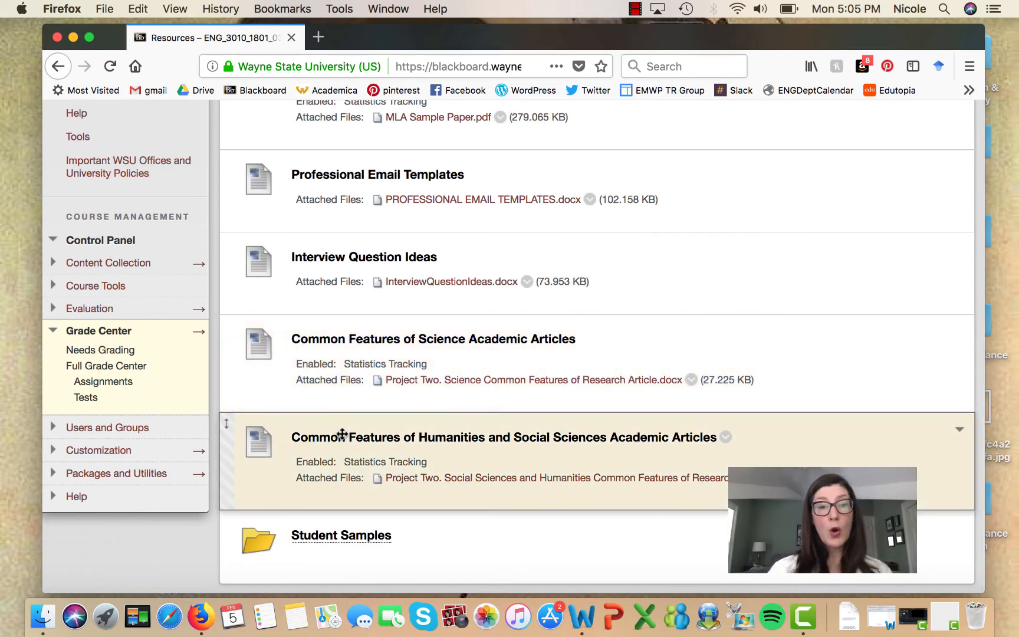
pyautogui.moveTo(618, 465)
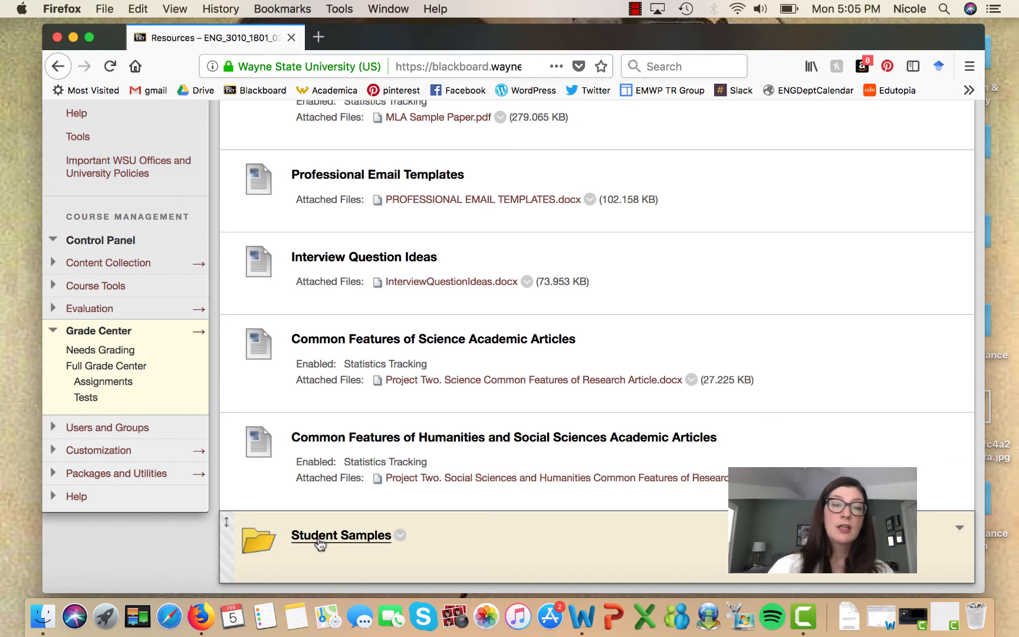
# Enter the Student Samples folder and open eng-3010-annotated-genre-analysis.docx in Word.
pyautogui.click(340, 534)
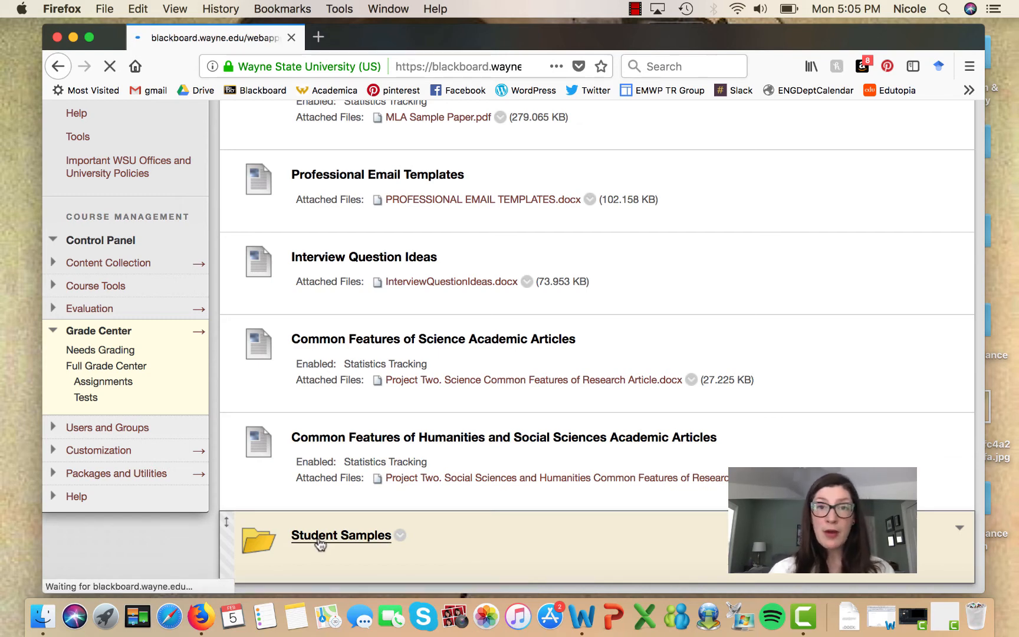
pyautogui.click(339, 534)
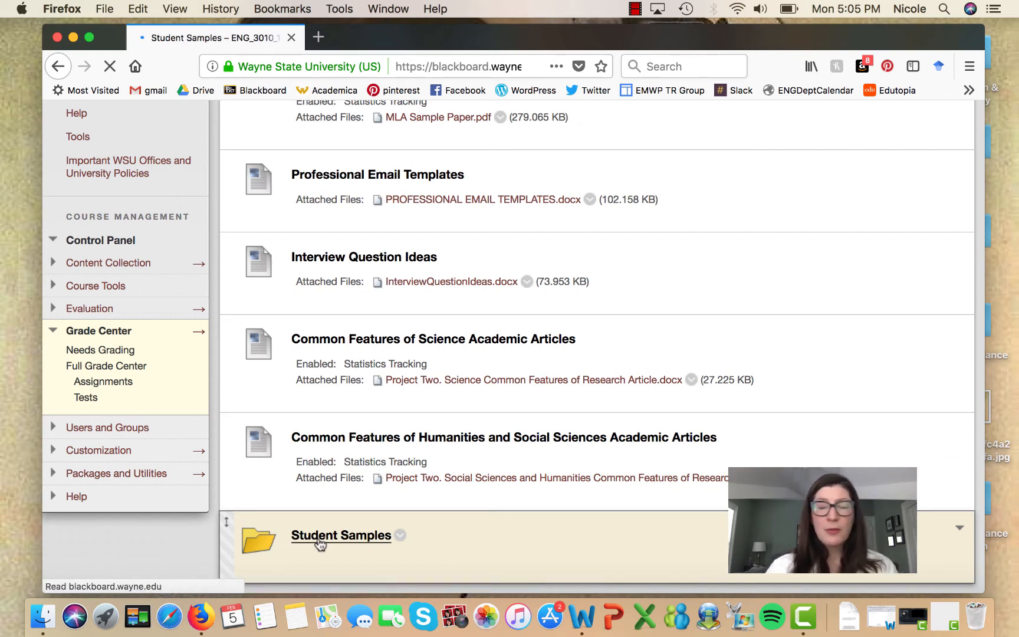
pyautogui.click(341, 535)
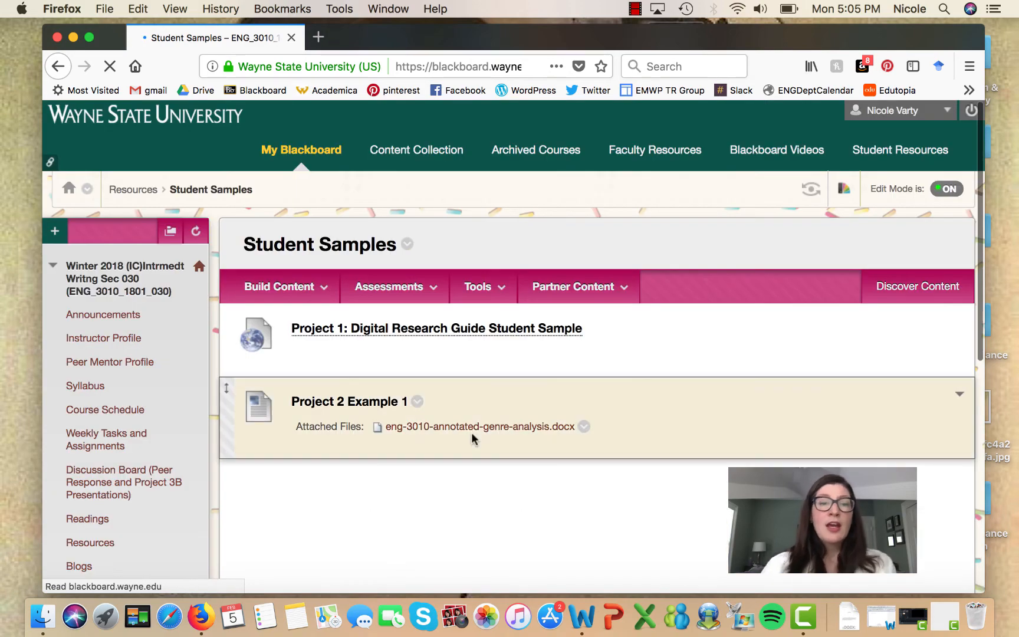
pyautogui.scroll(-3)
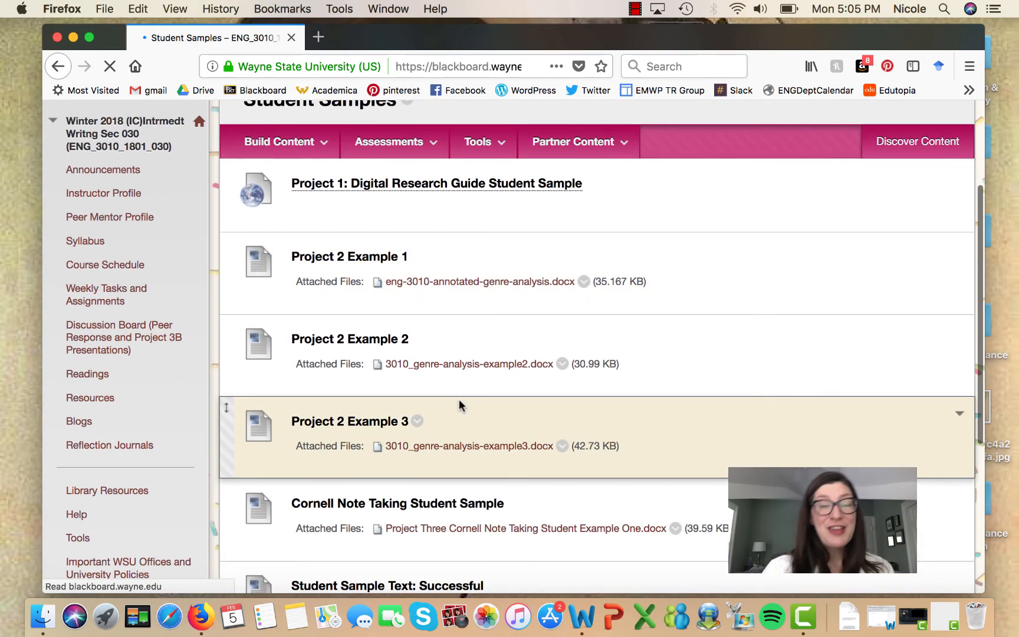
pyautogui.scroll(-3)
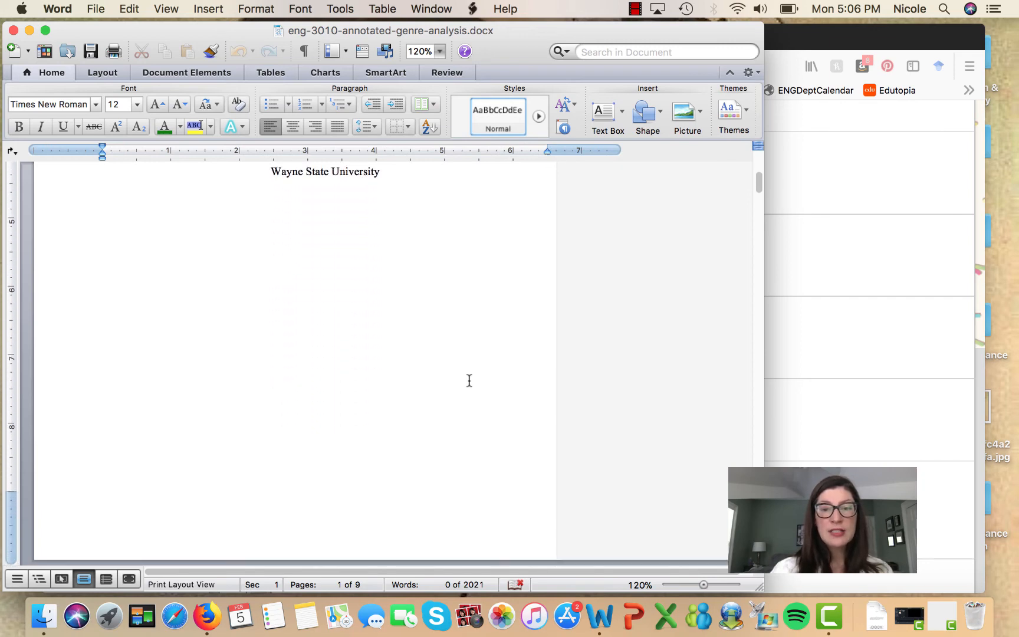
pyautogui.scroll(-3)
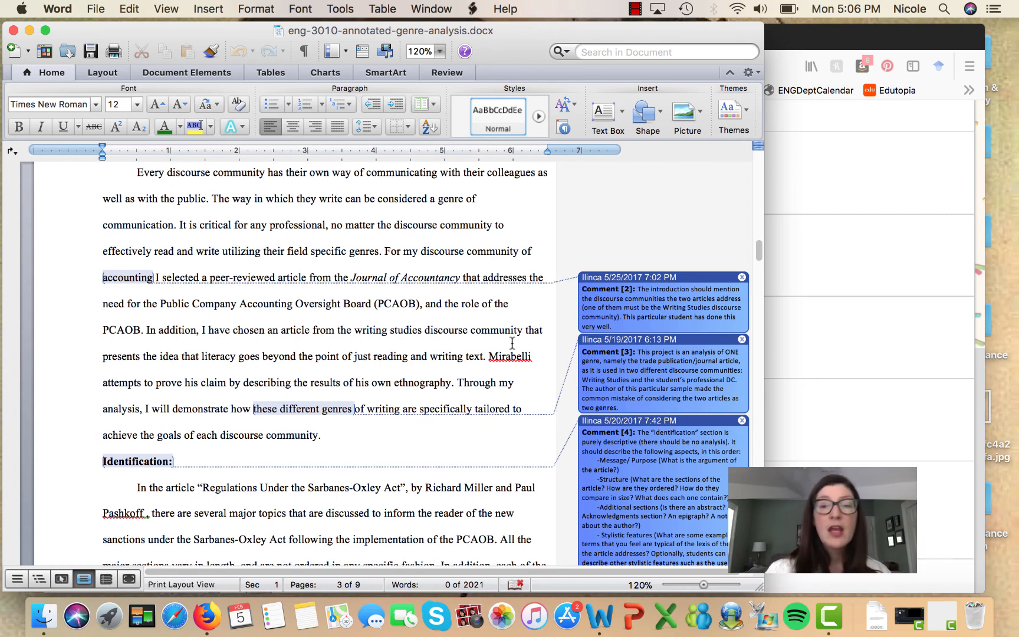
pyautogui.scroll(-3)
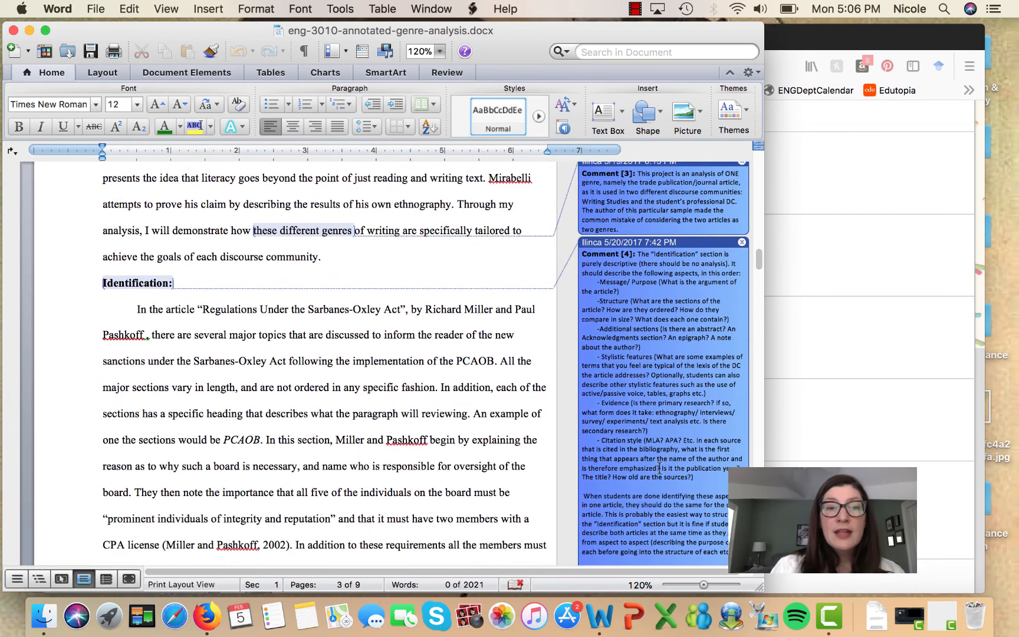
pyautogui.scroll(-3)
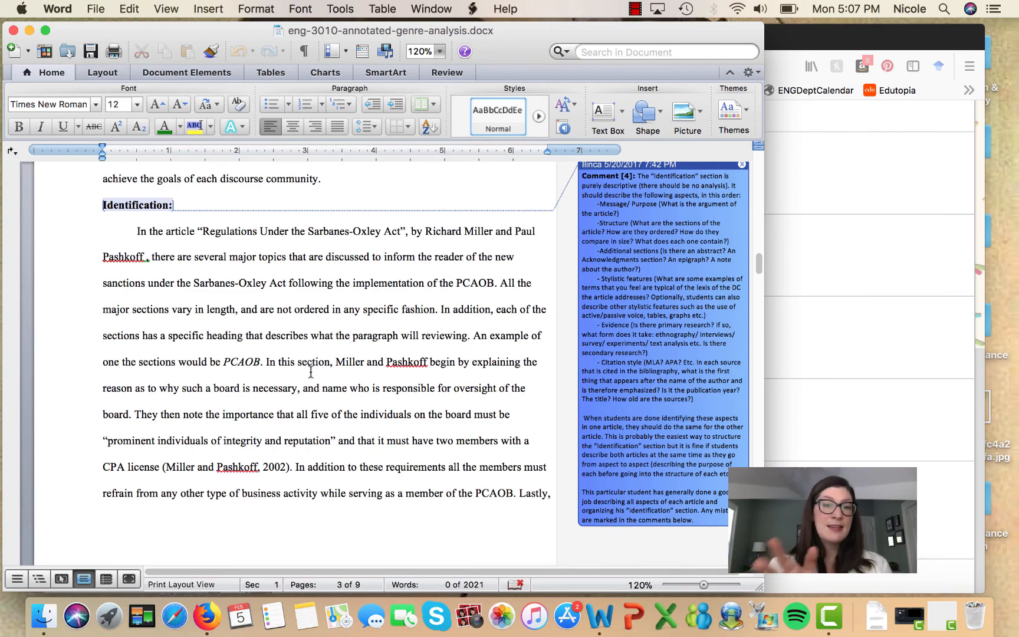
pyautogui.scroll(-3)
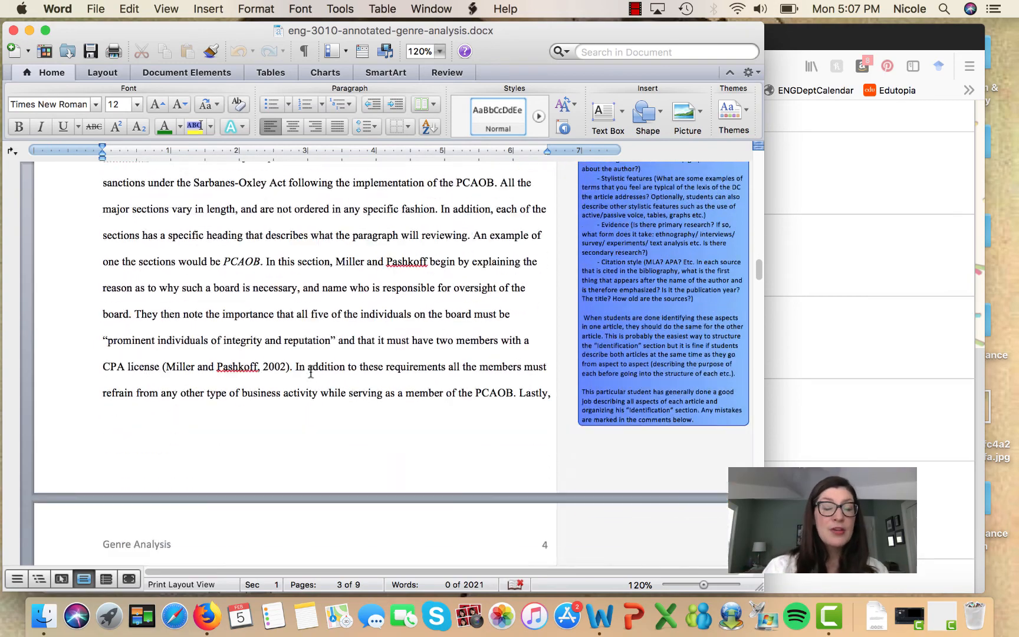
pyautogui.scroll(-3)
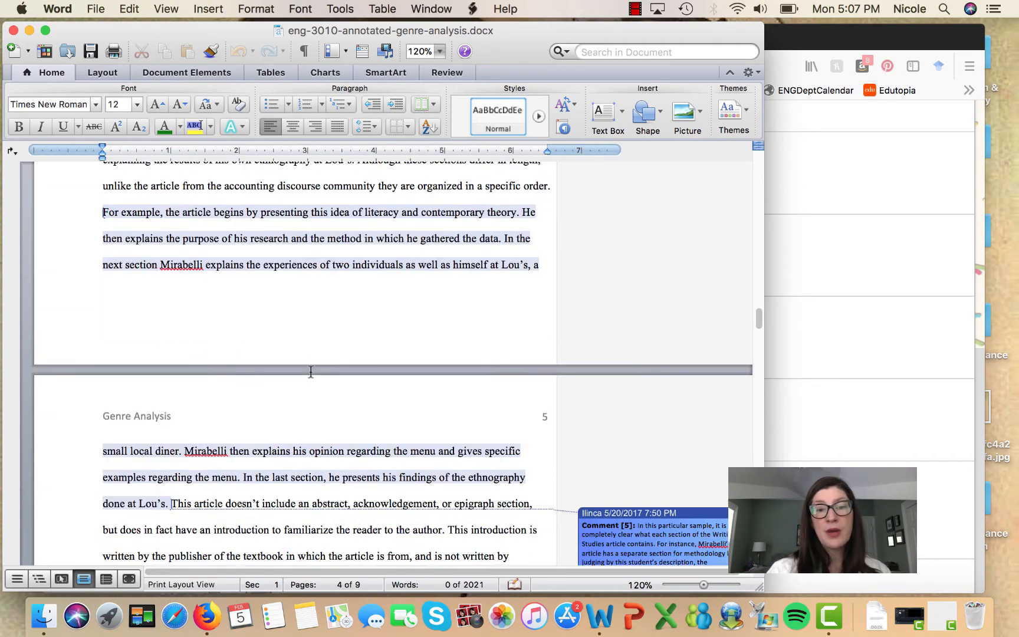
pyautogui.scroll(-3)
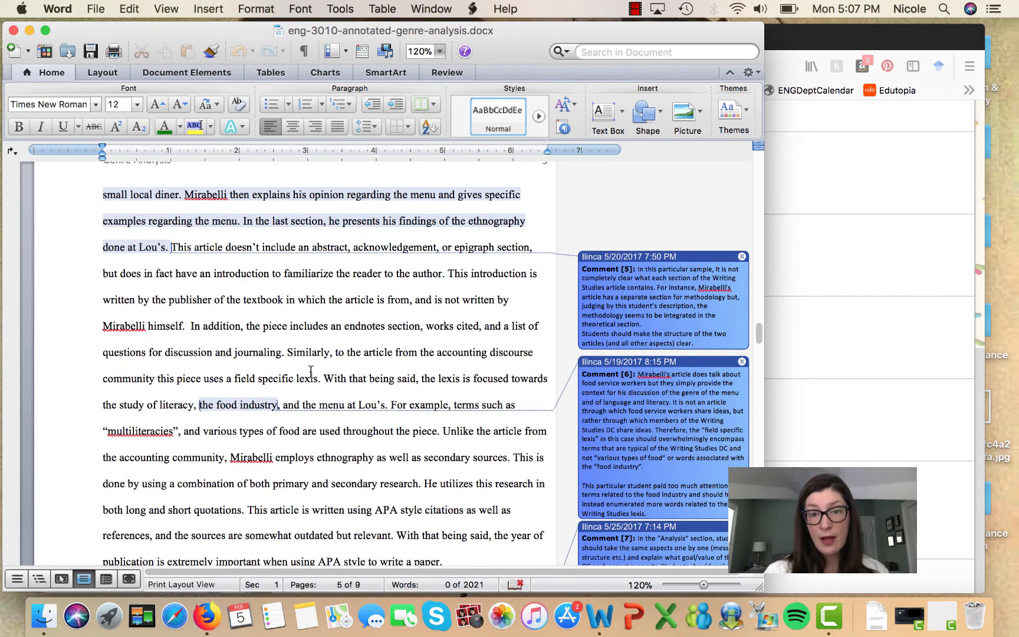
pyautogui.scroll(-3)
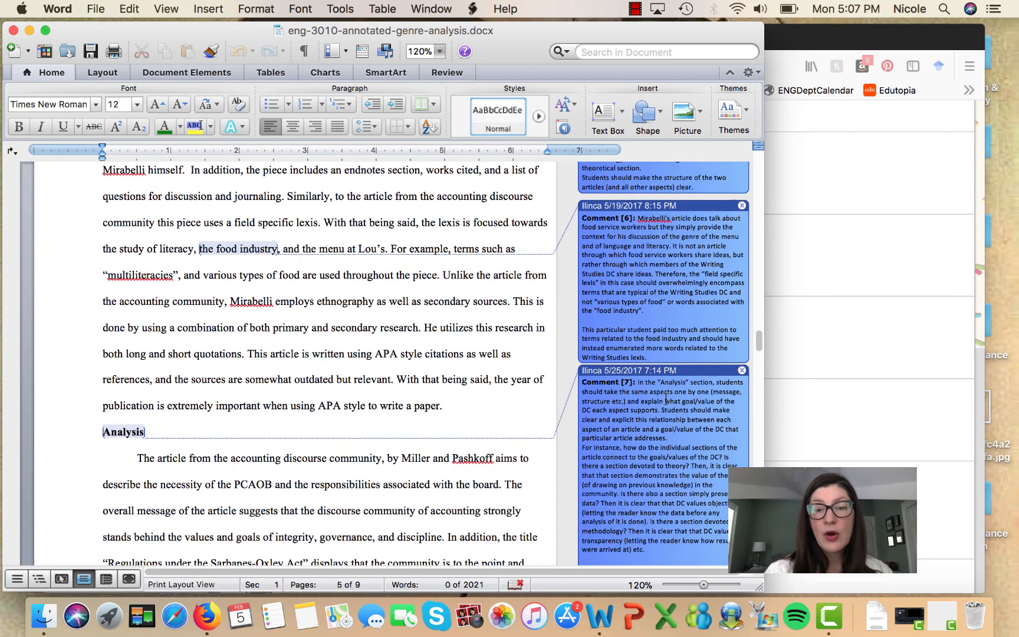